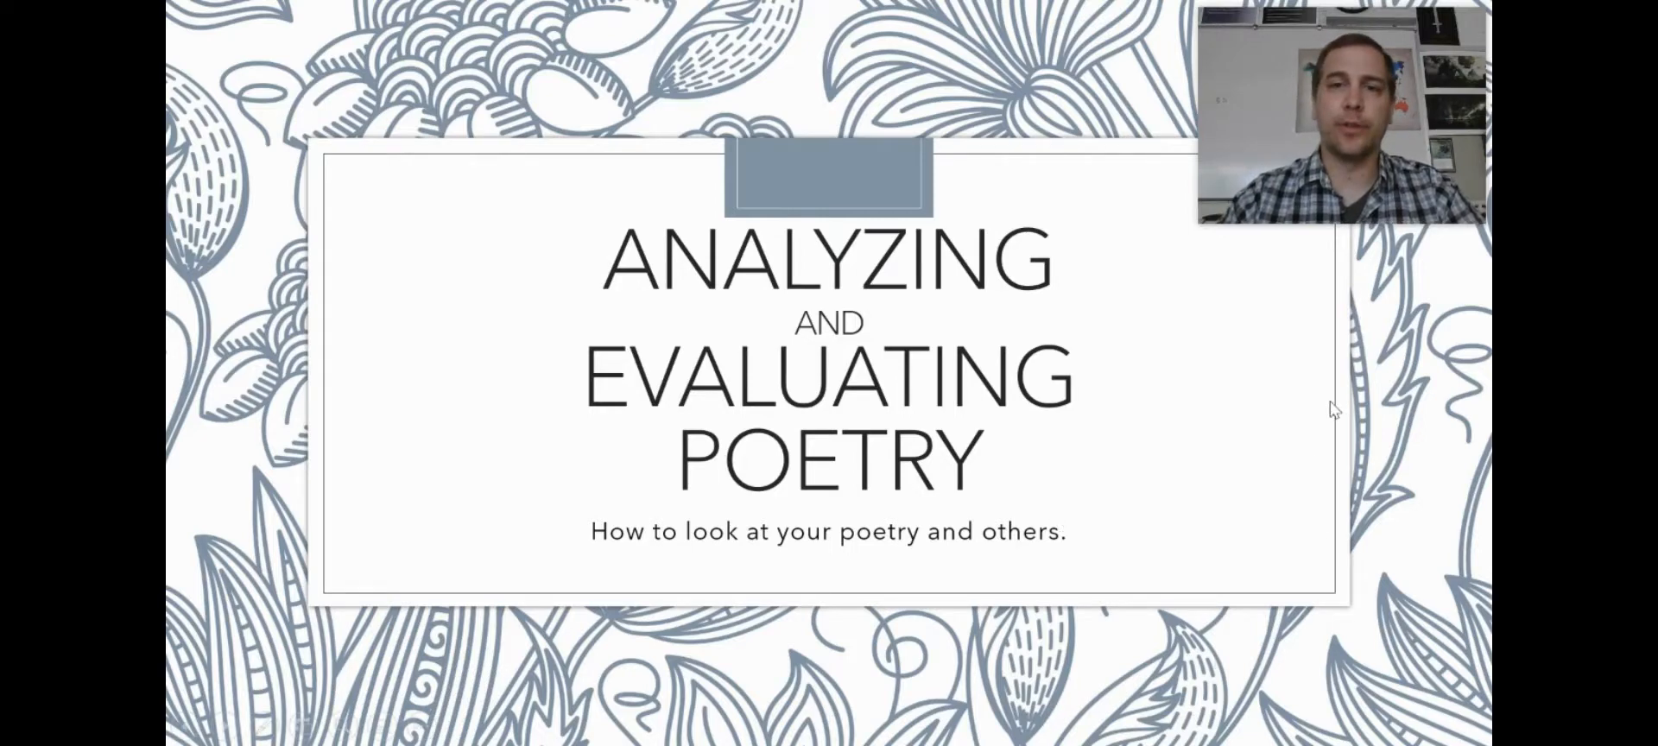
Advance from the Analyzing and Evaluating Poetry title slide to the Essential Vocabulary slide.
key(right)
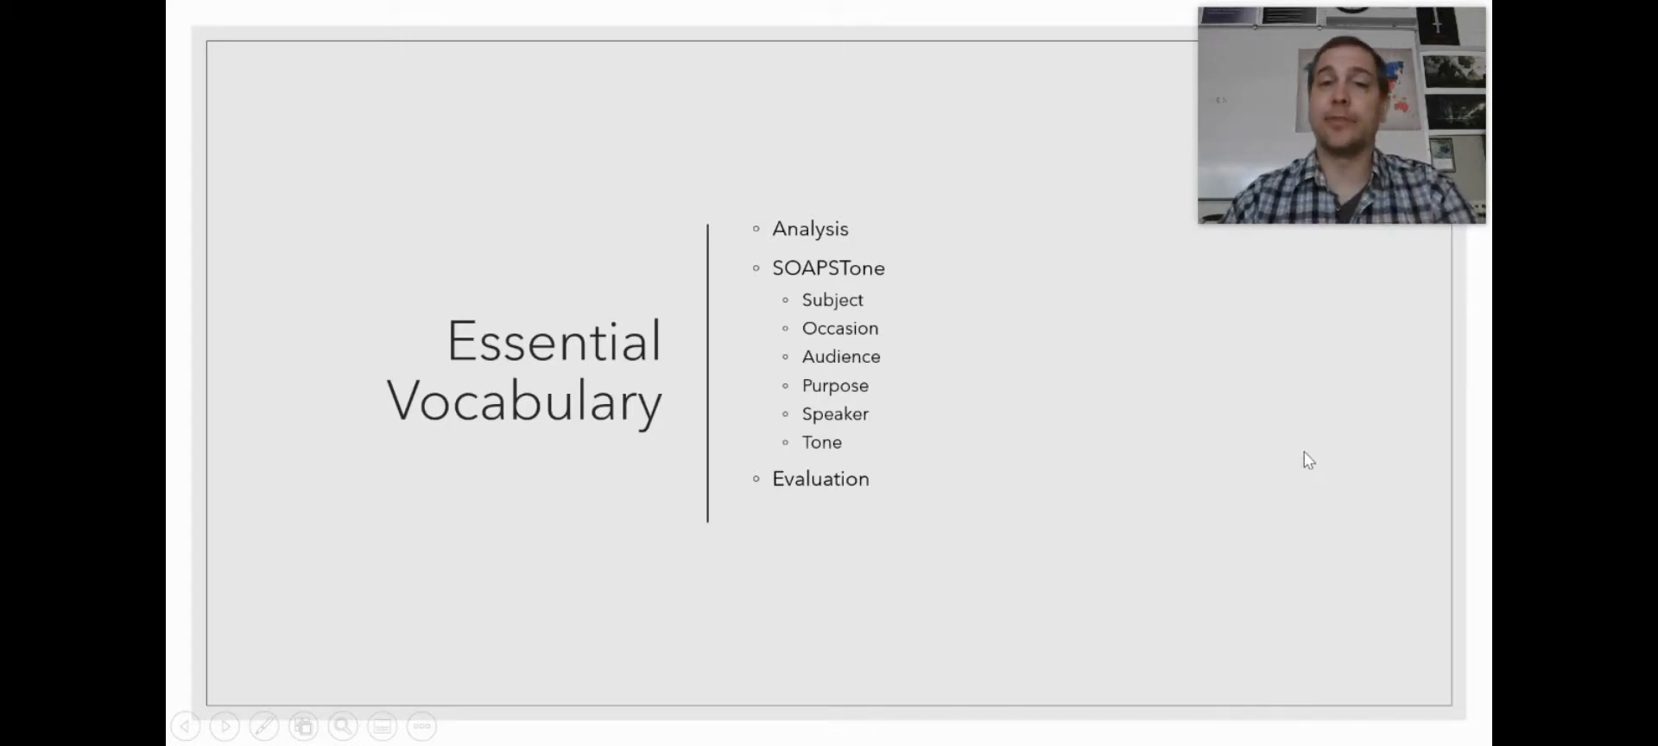
mouse_move(1301, 453)
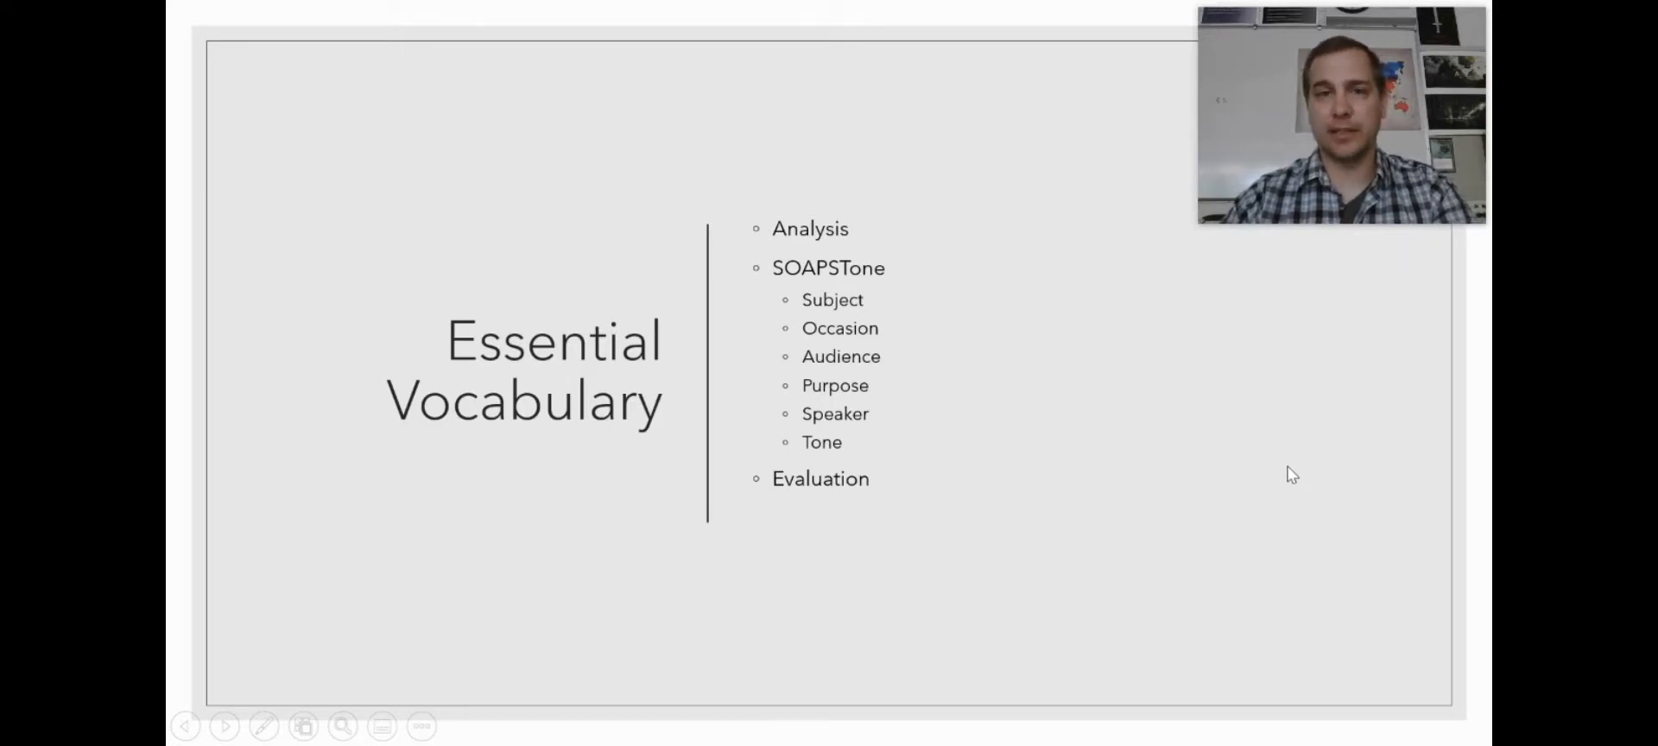
mouse_move(1269, 468)
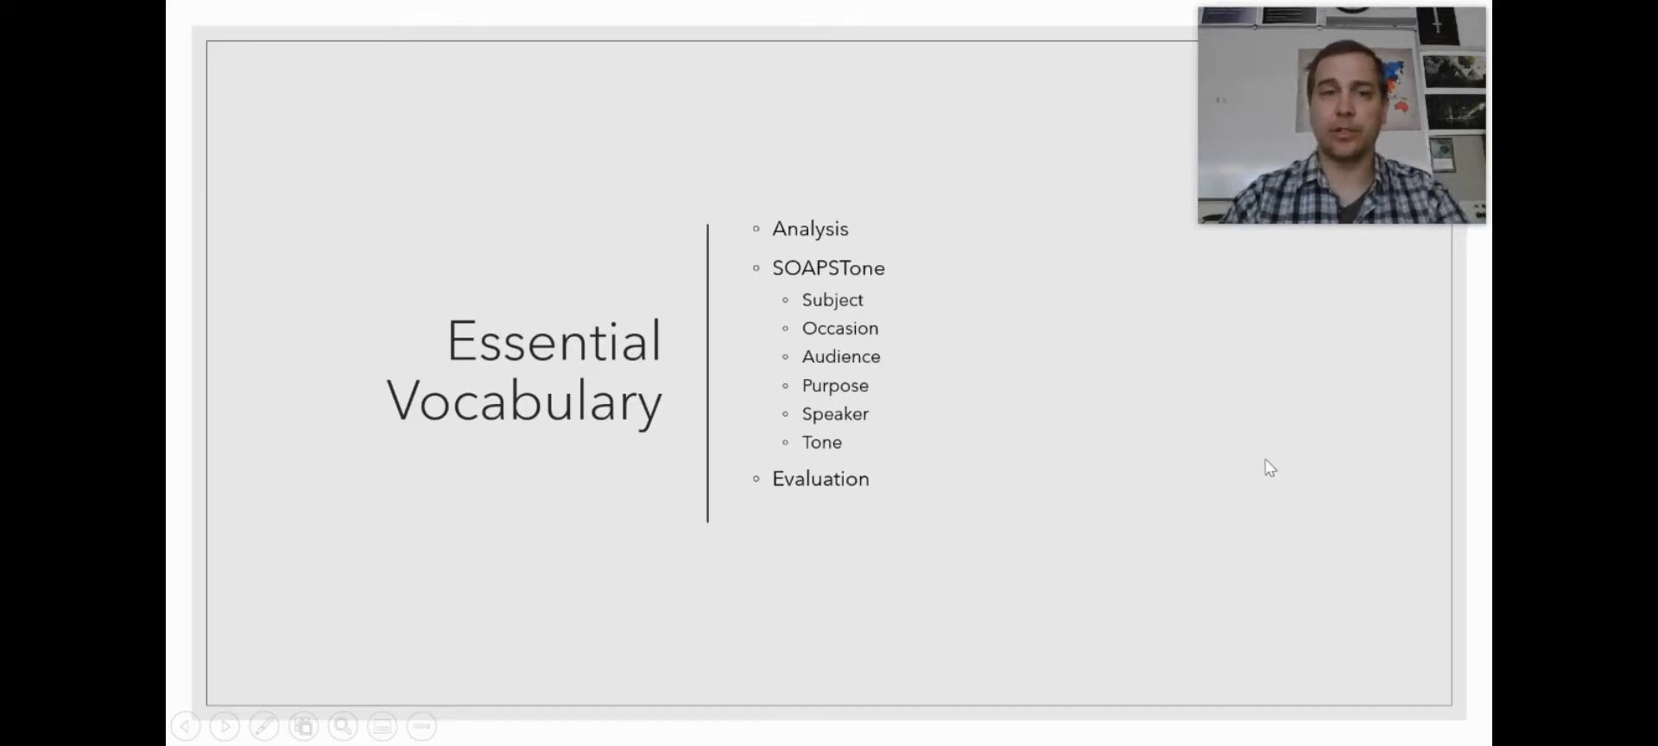
mouse_move(1294, 444)
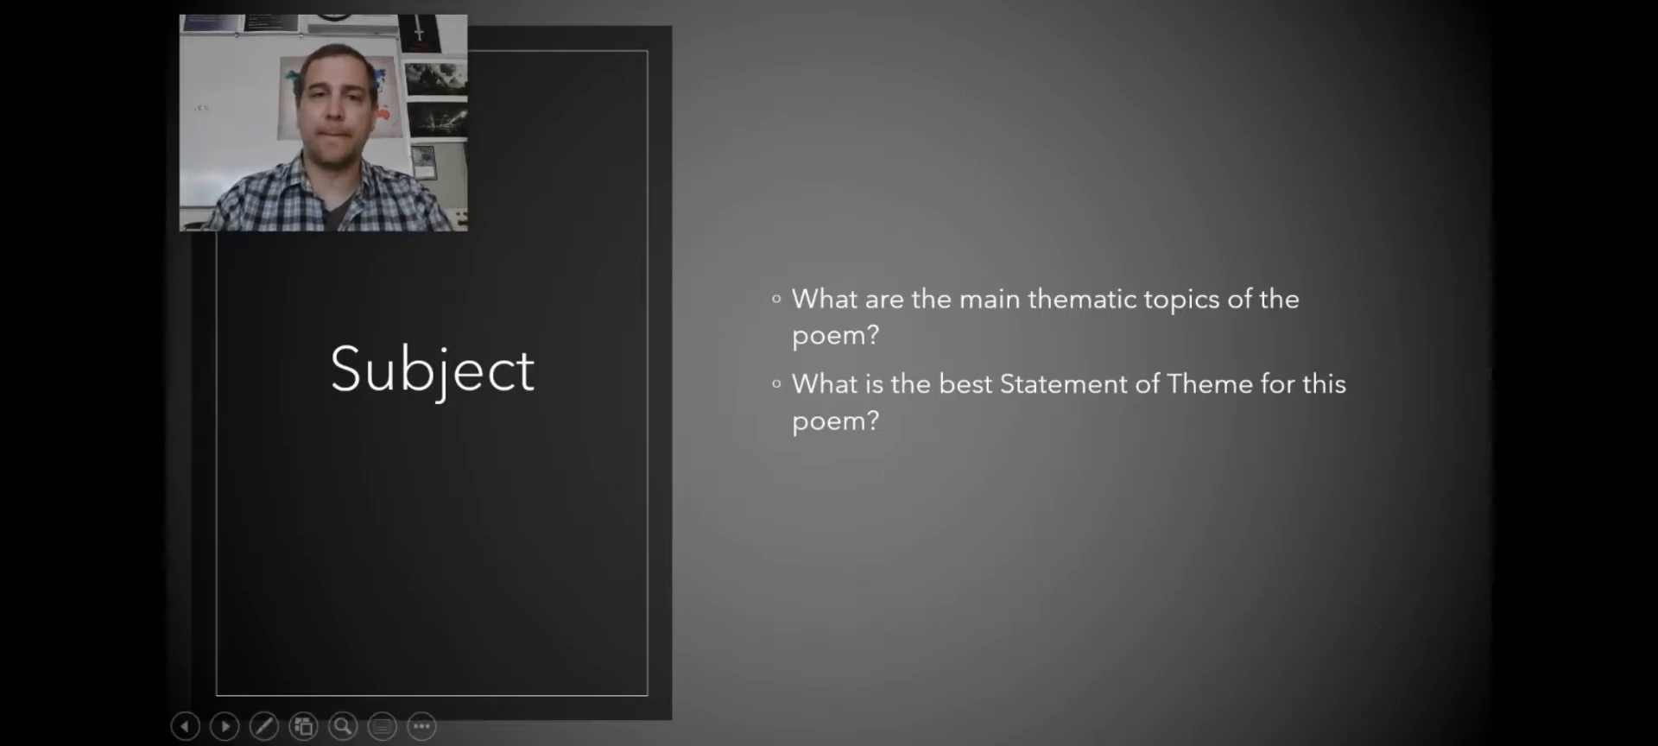
Advance the slideshow to the Audience slide asking whom the poem is written for.
click(223, 725)
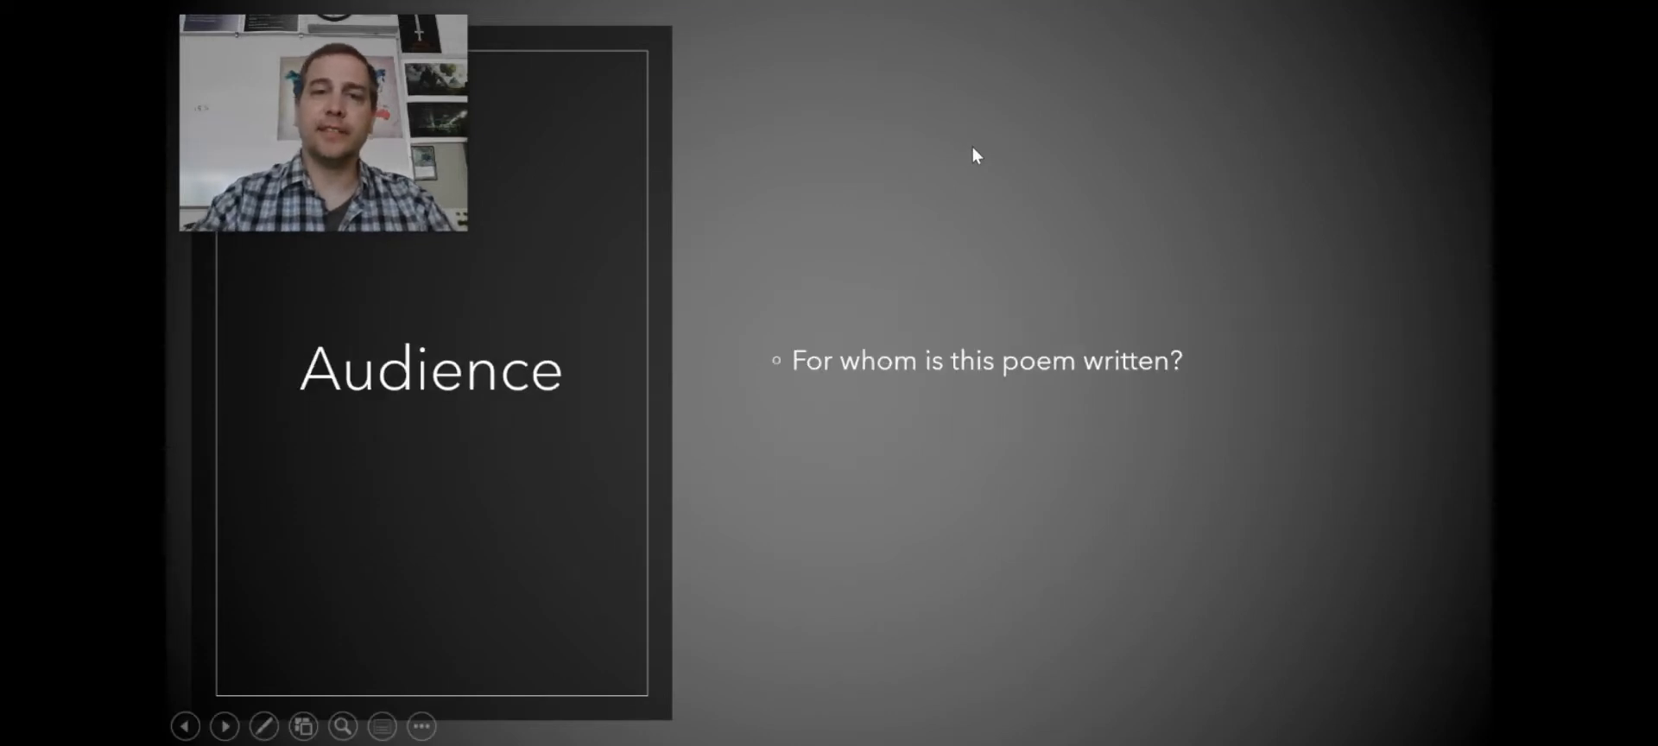
click(223, 726)
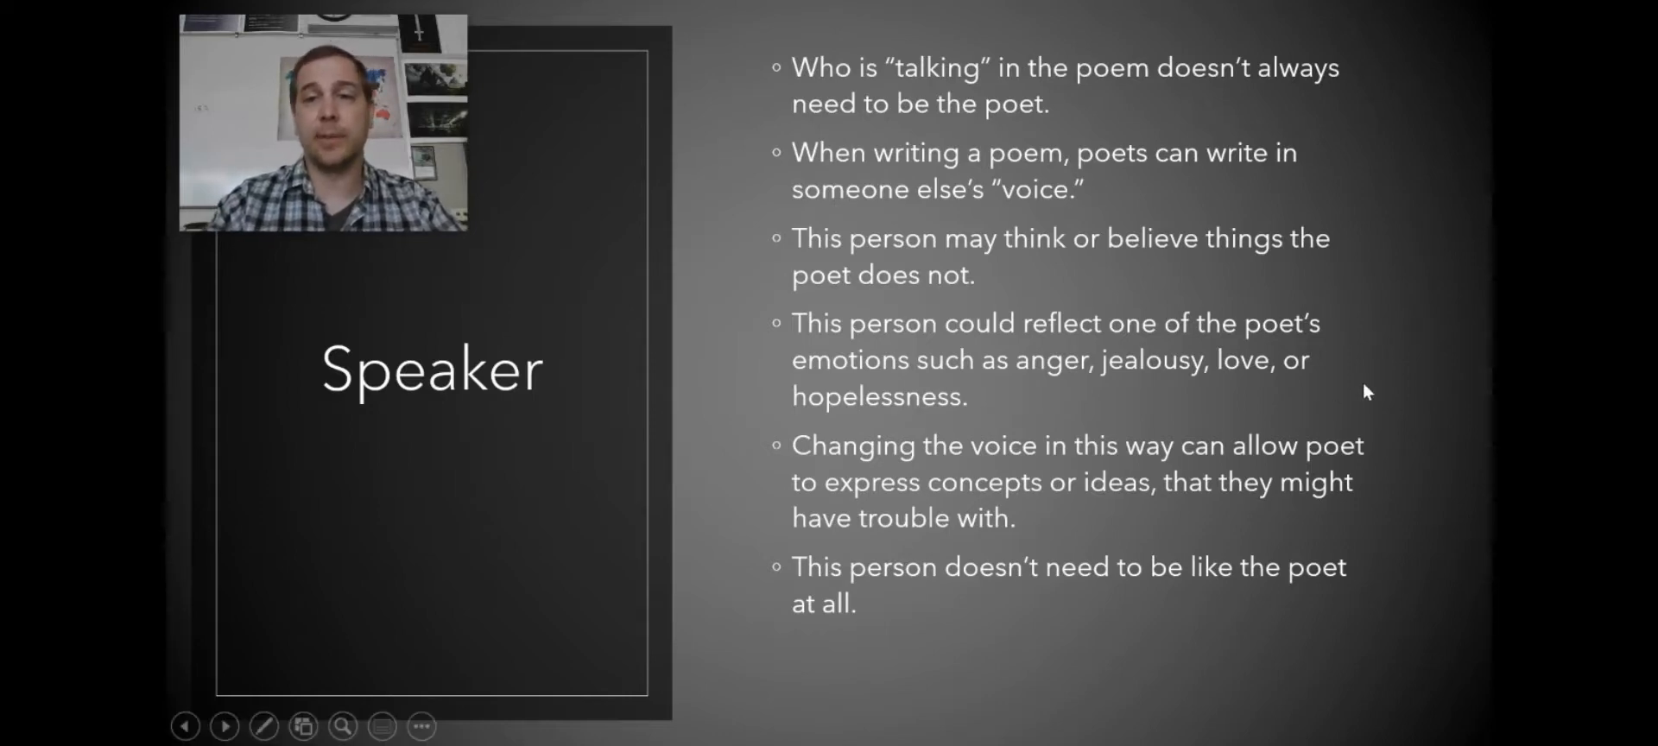
Advance past the Speaker slide to the Tone slide.
click(224, 726)
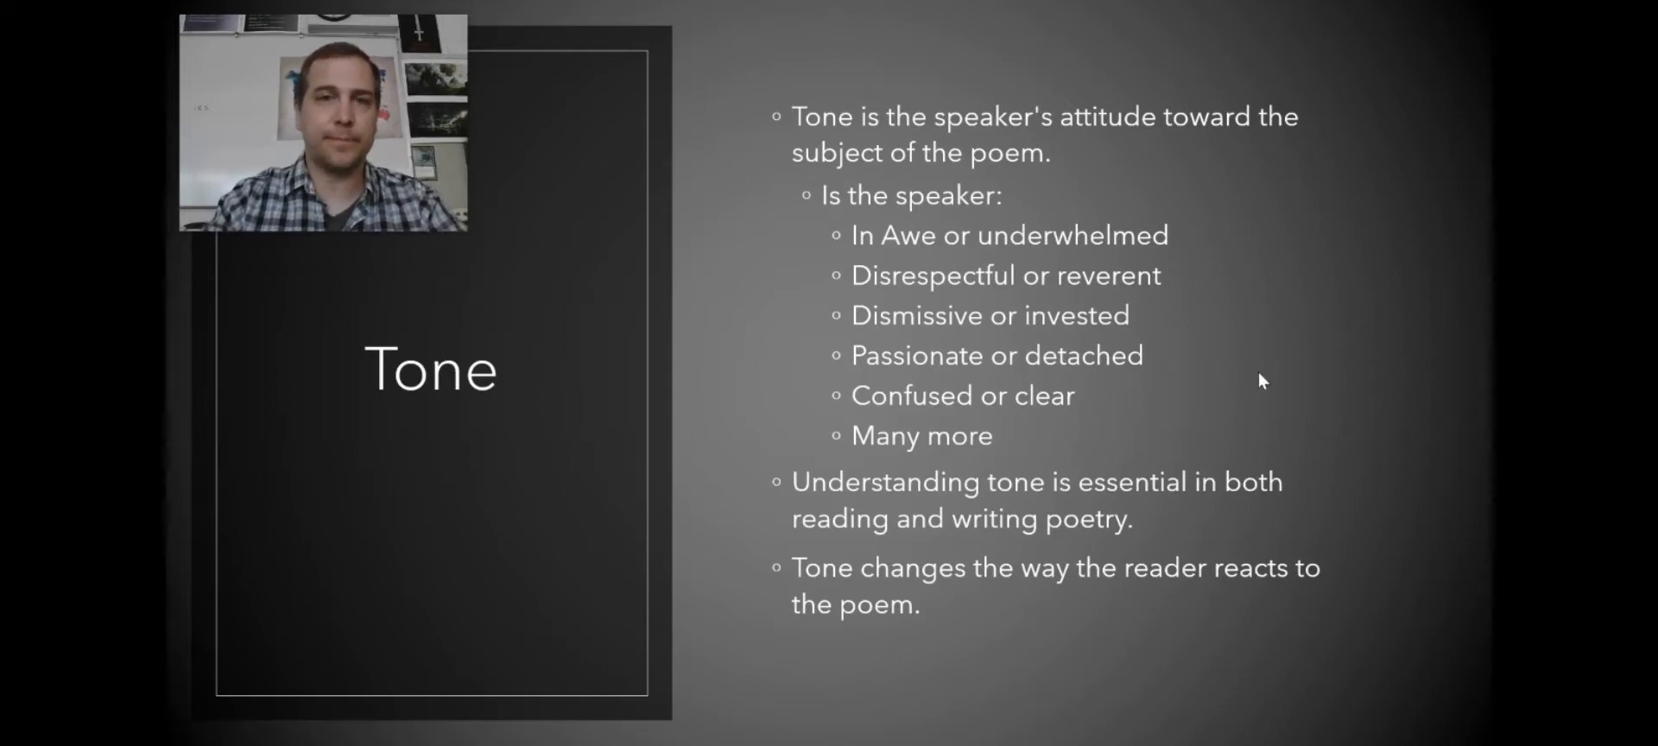
Advance to the Dickinson example slide with its completed SOAPSTone analysis.
click(224, 726)
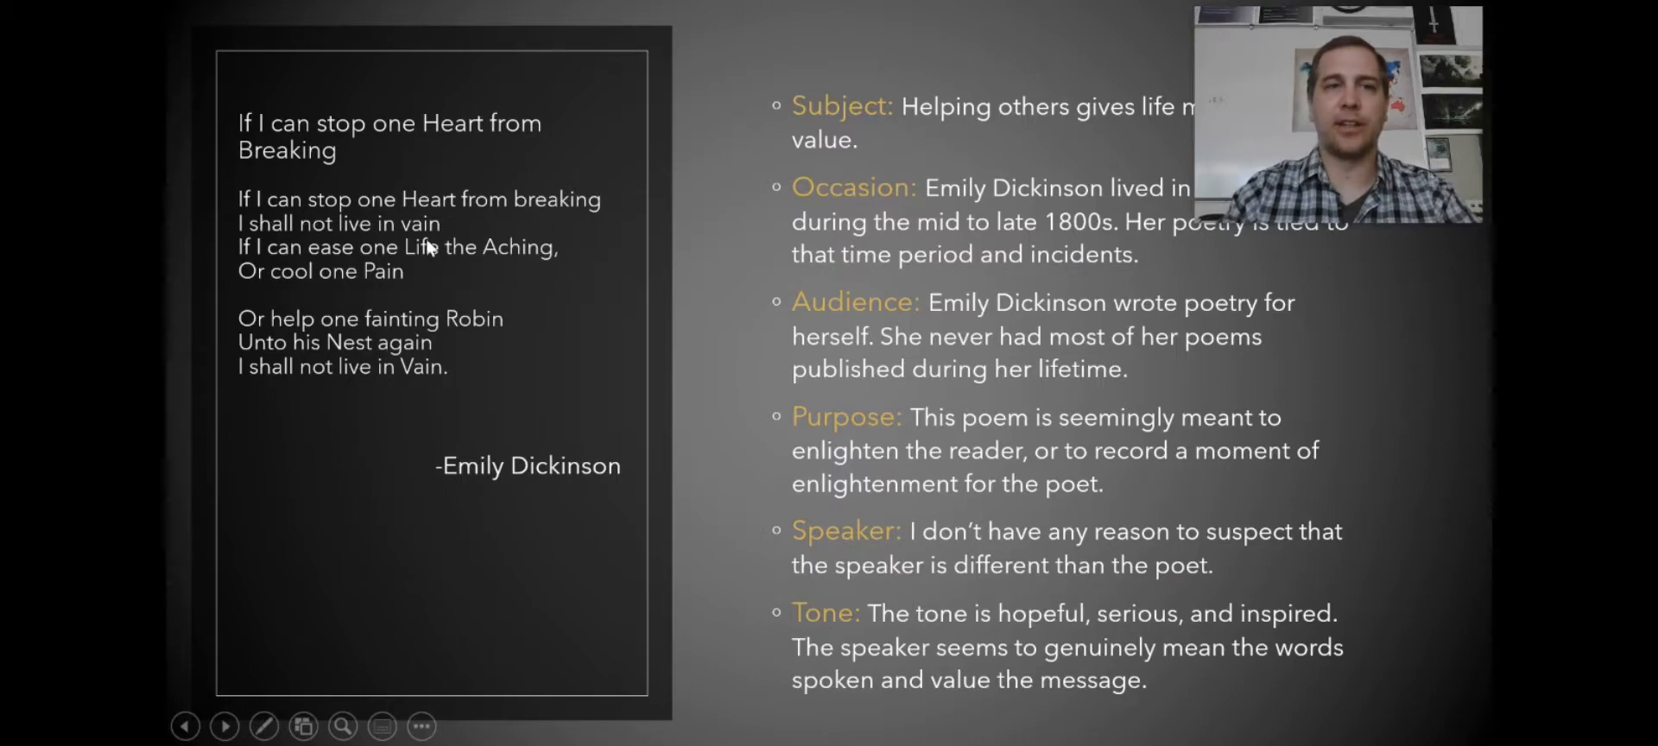
mouse_move(497, 267)
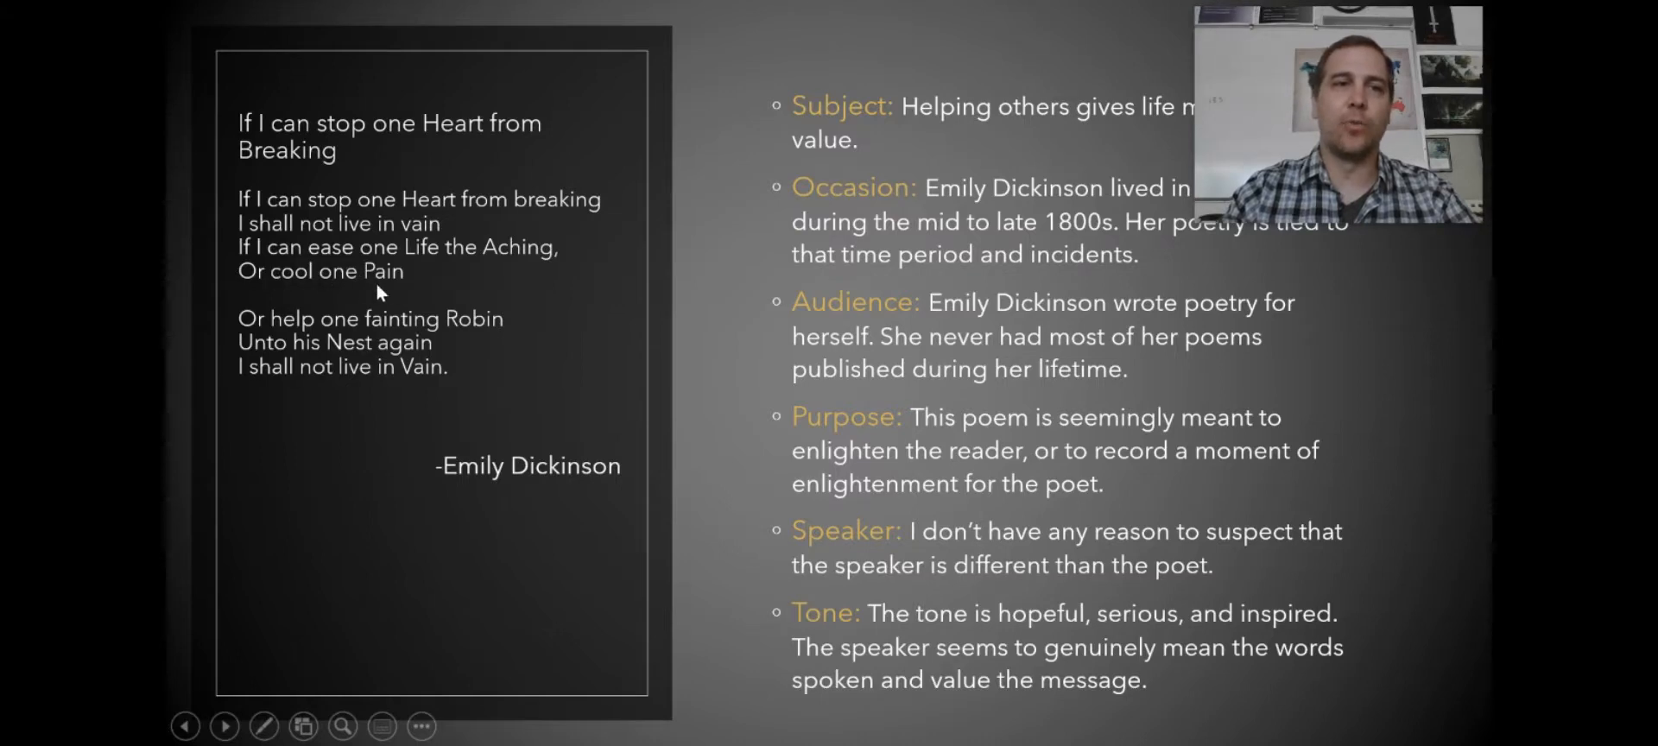
mouse_move(451, 335)
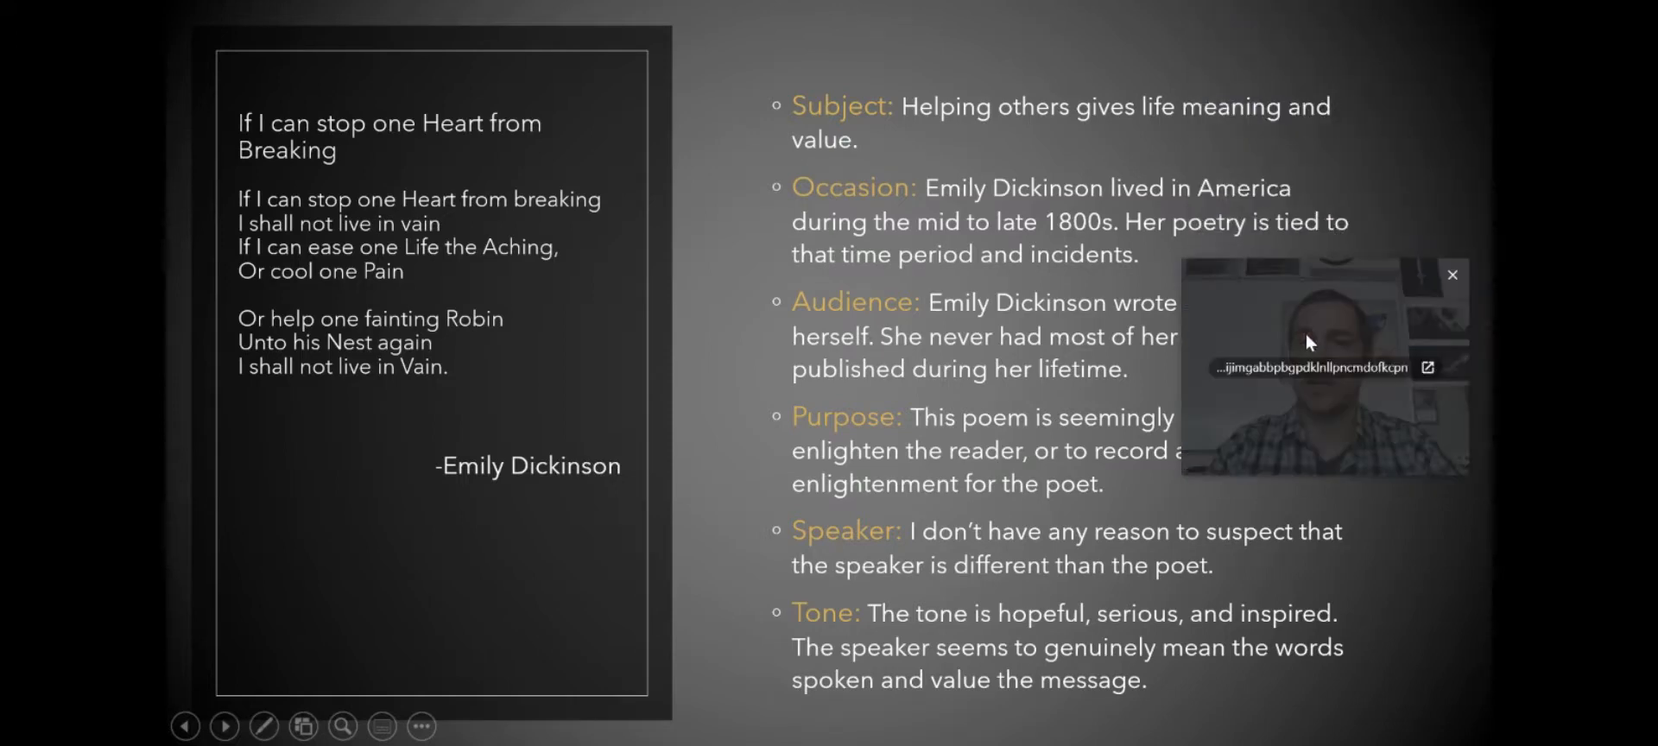
mouse_move(1160, 157)
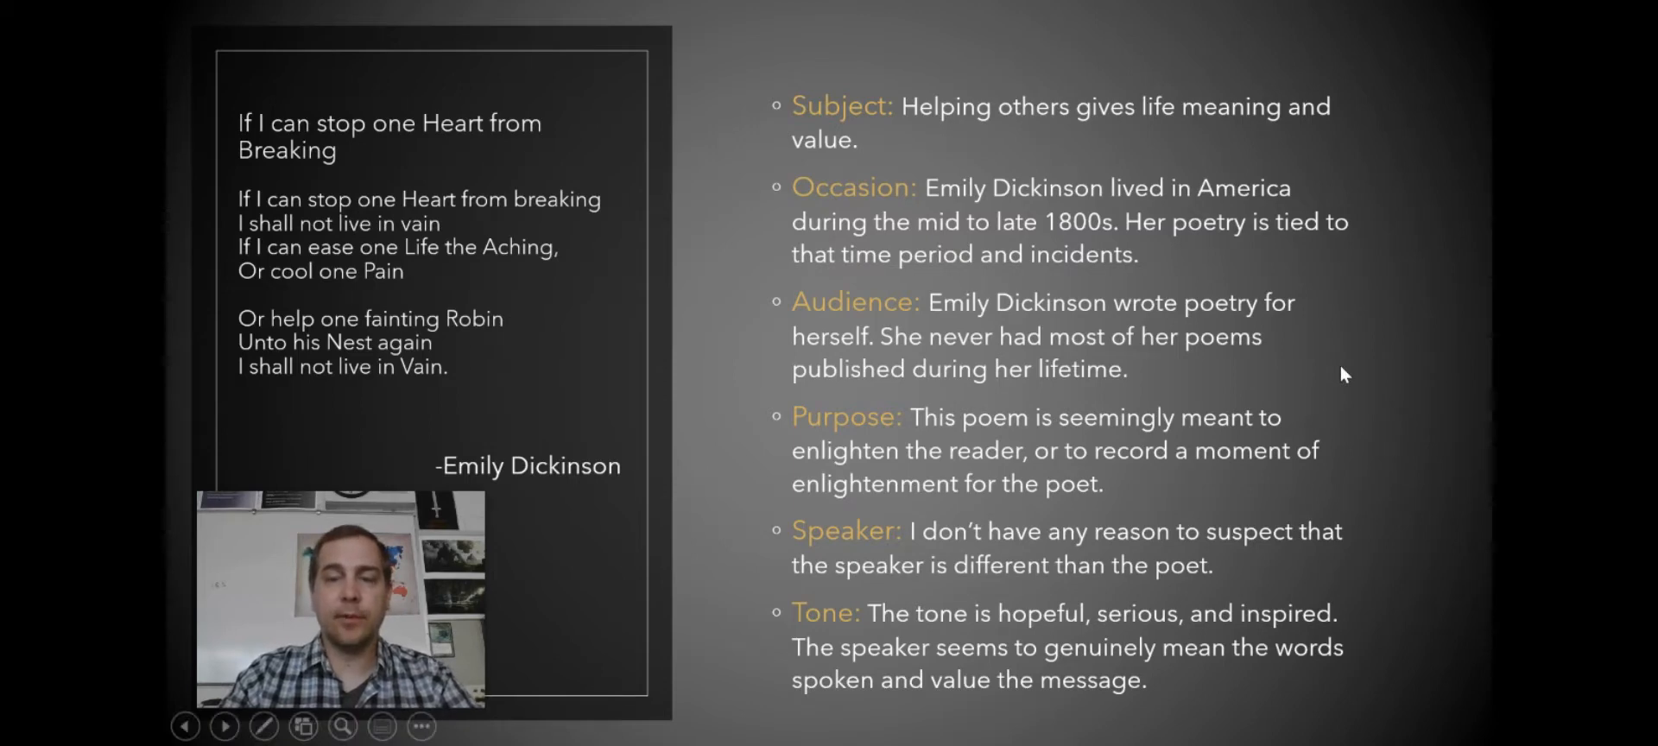
Advance to the second Dickinson slide with syllable counts, imagery, meter and diction analysis.
click(225, 726)
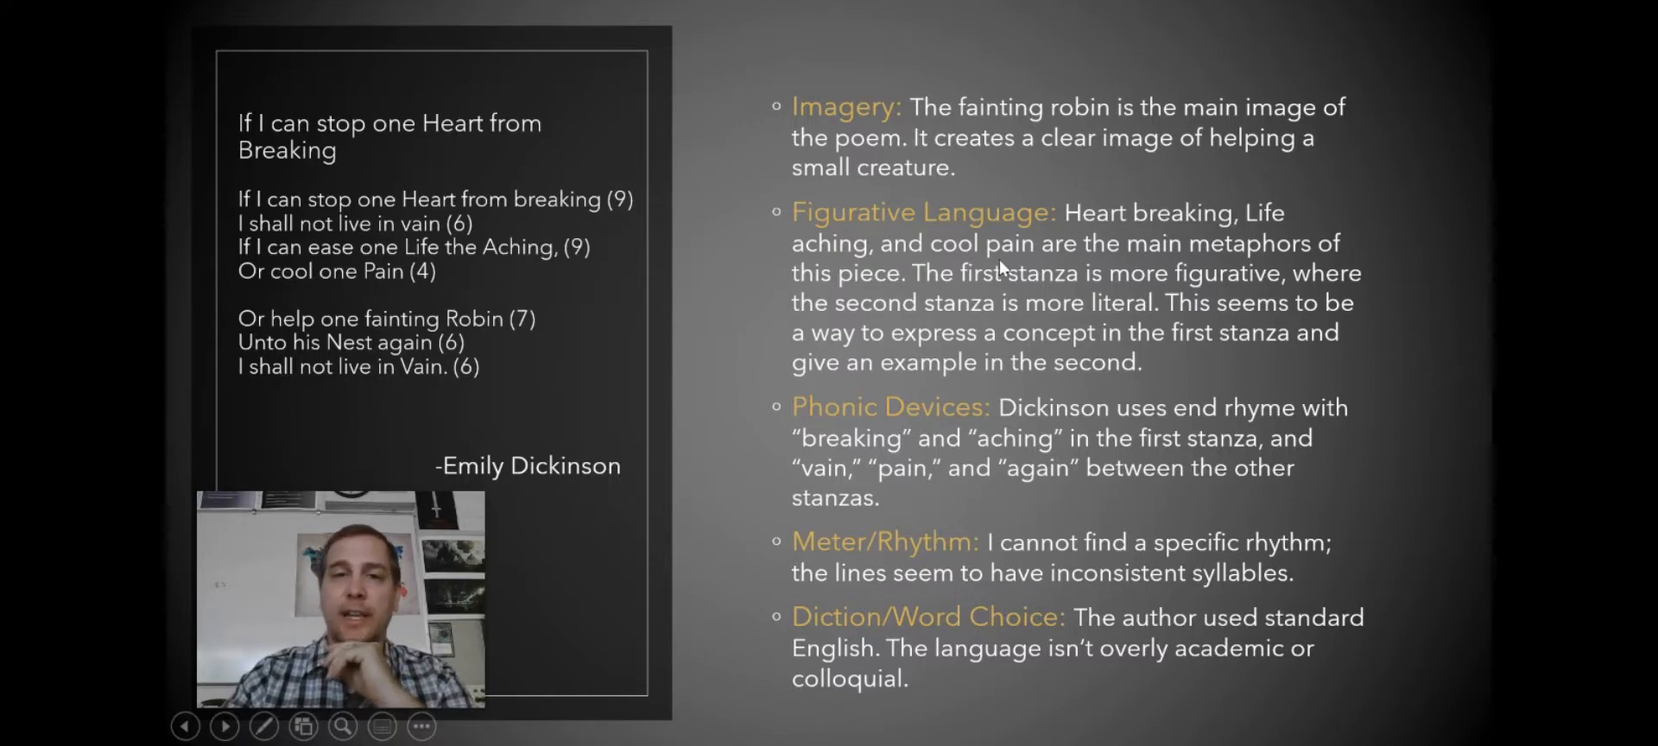
mouse_move(1342, 301)
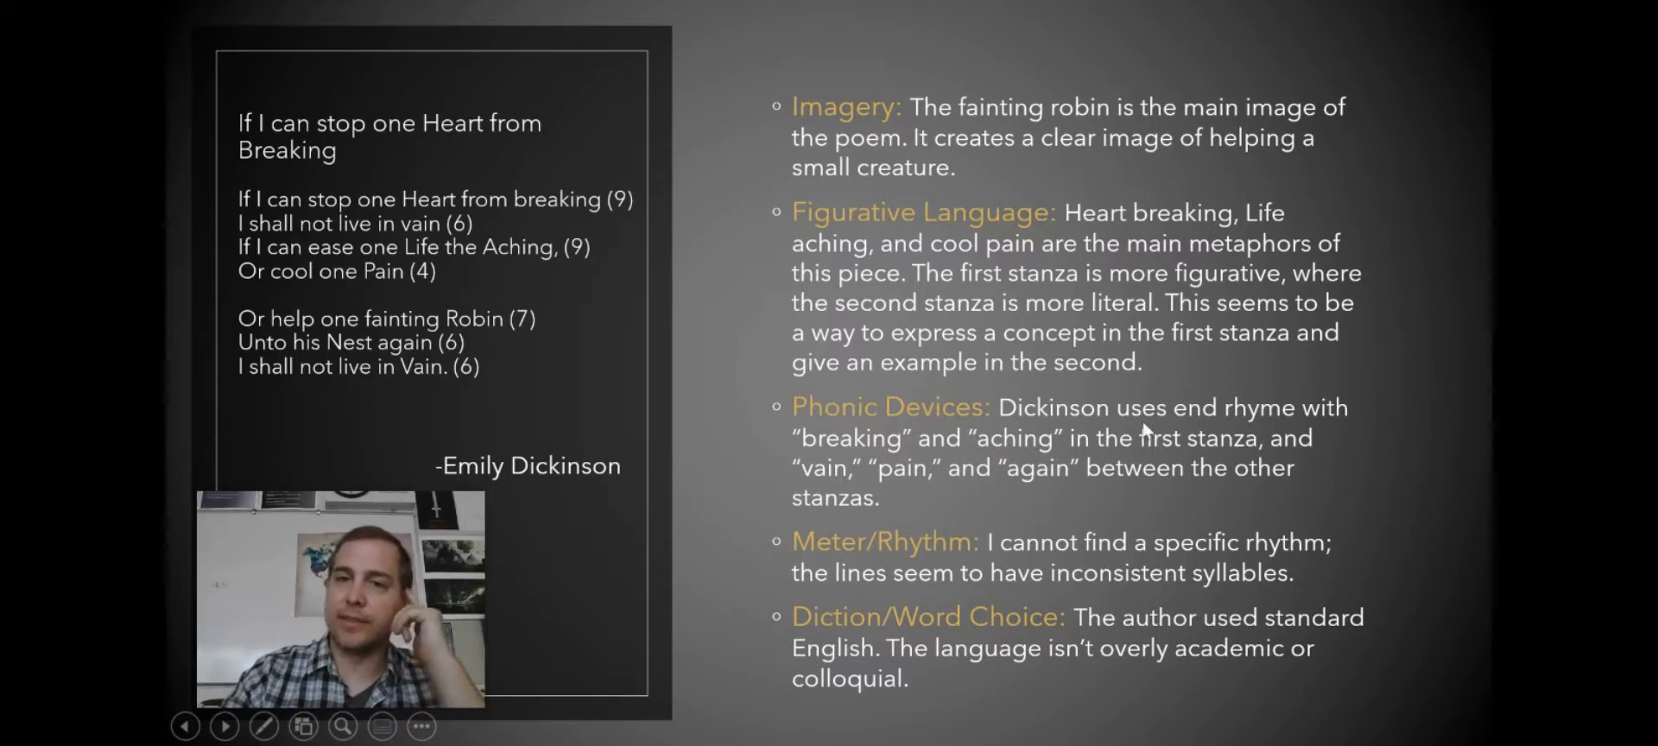
mouse_move(1123, 449)
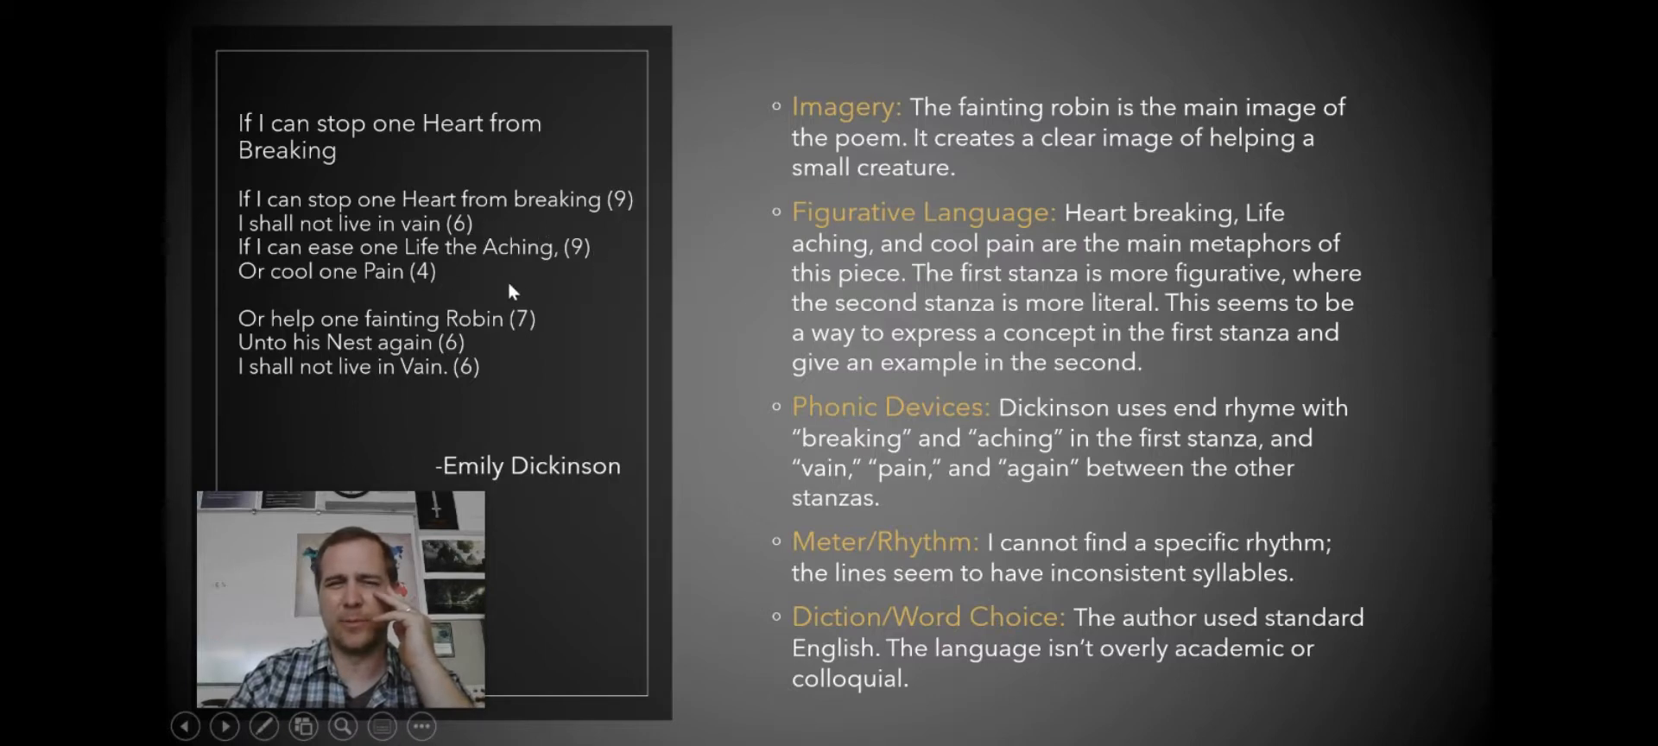
mouse_move(655, 359)
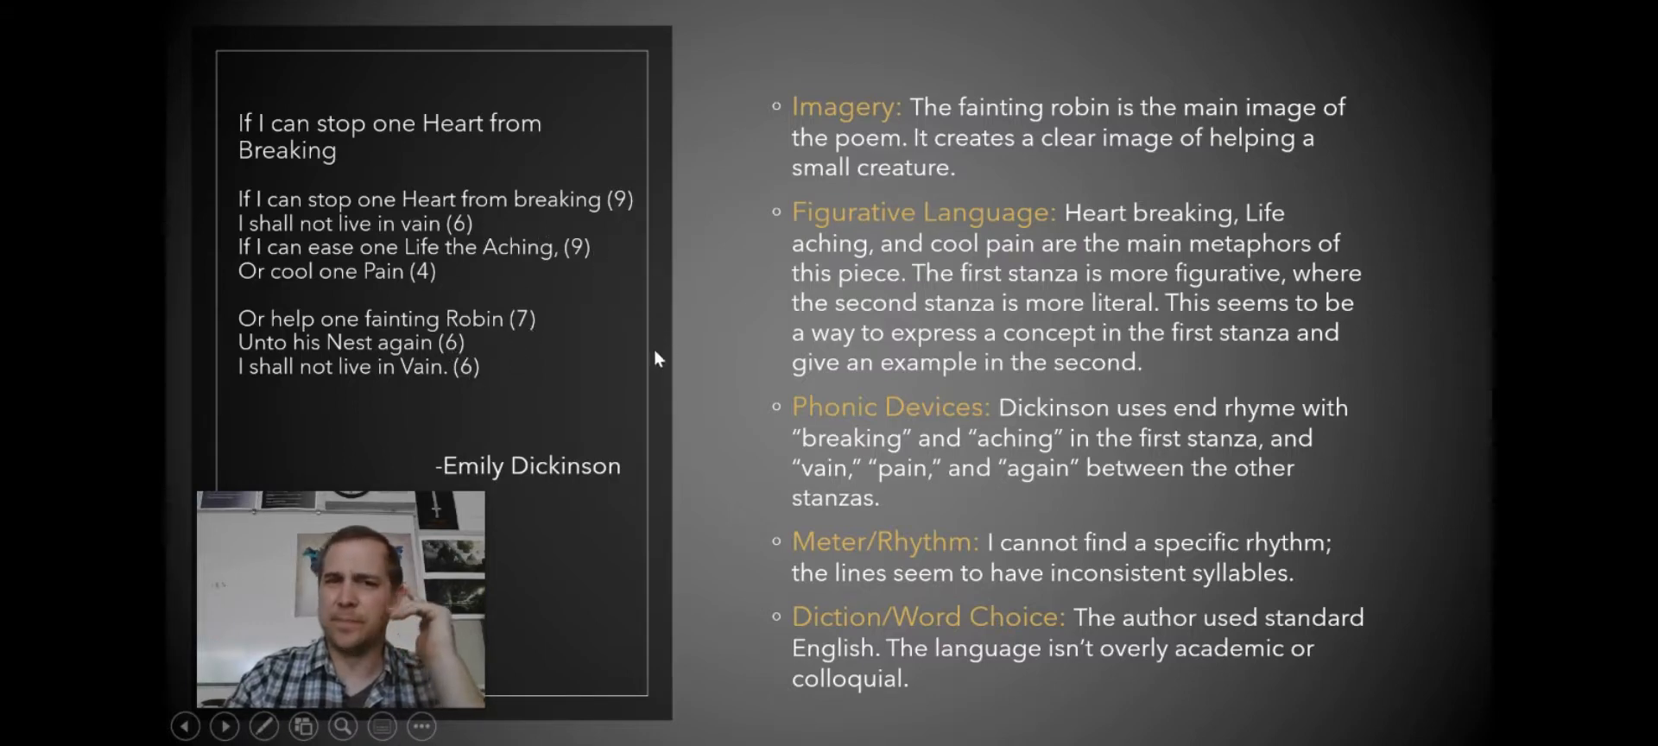
mouse_move(627, 351)
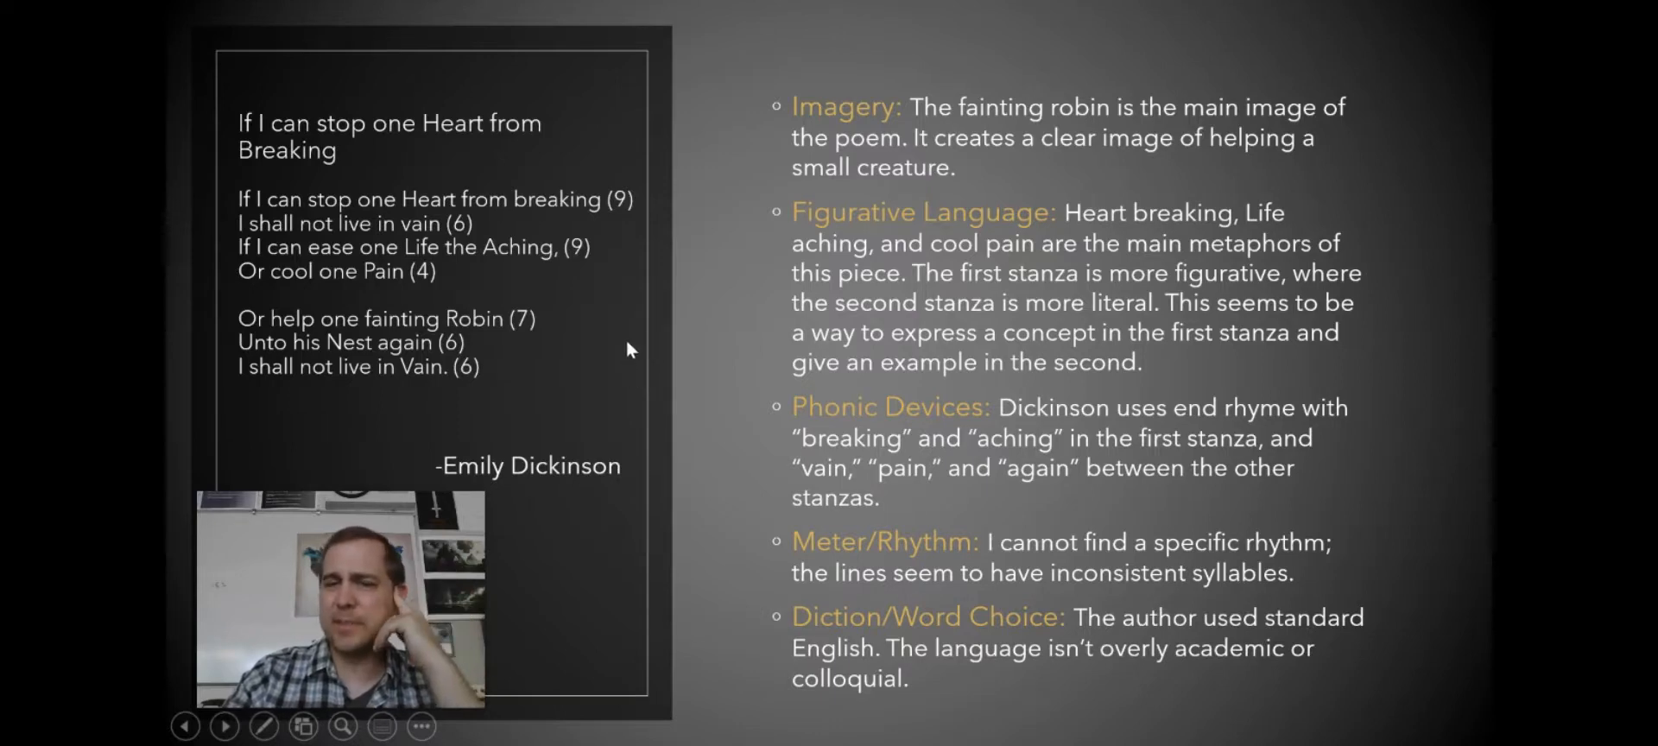
mouse_move(664, 338)
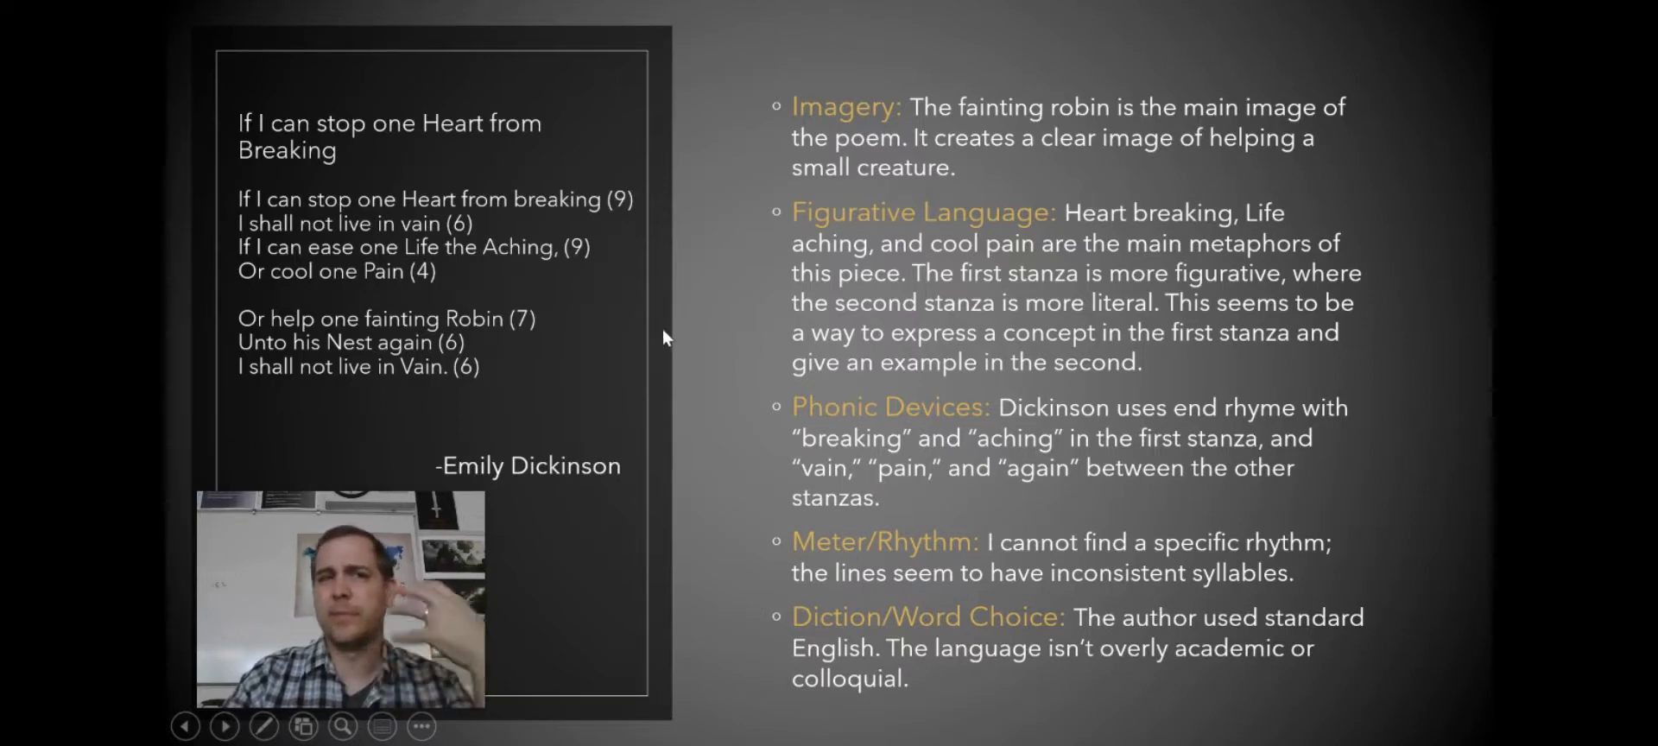
mouse_move(772, 444)
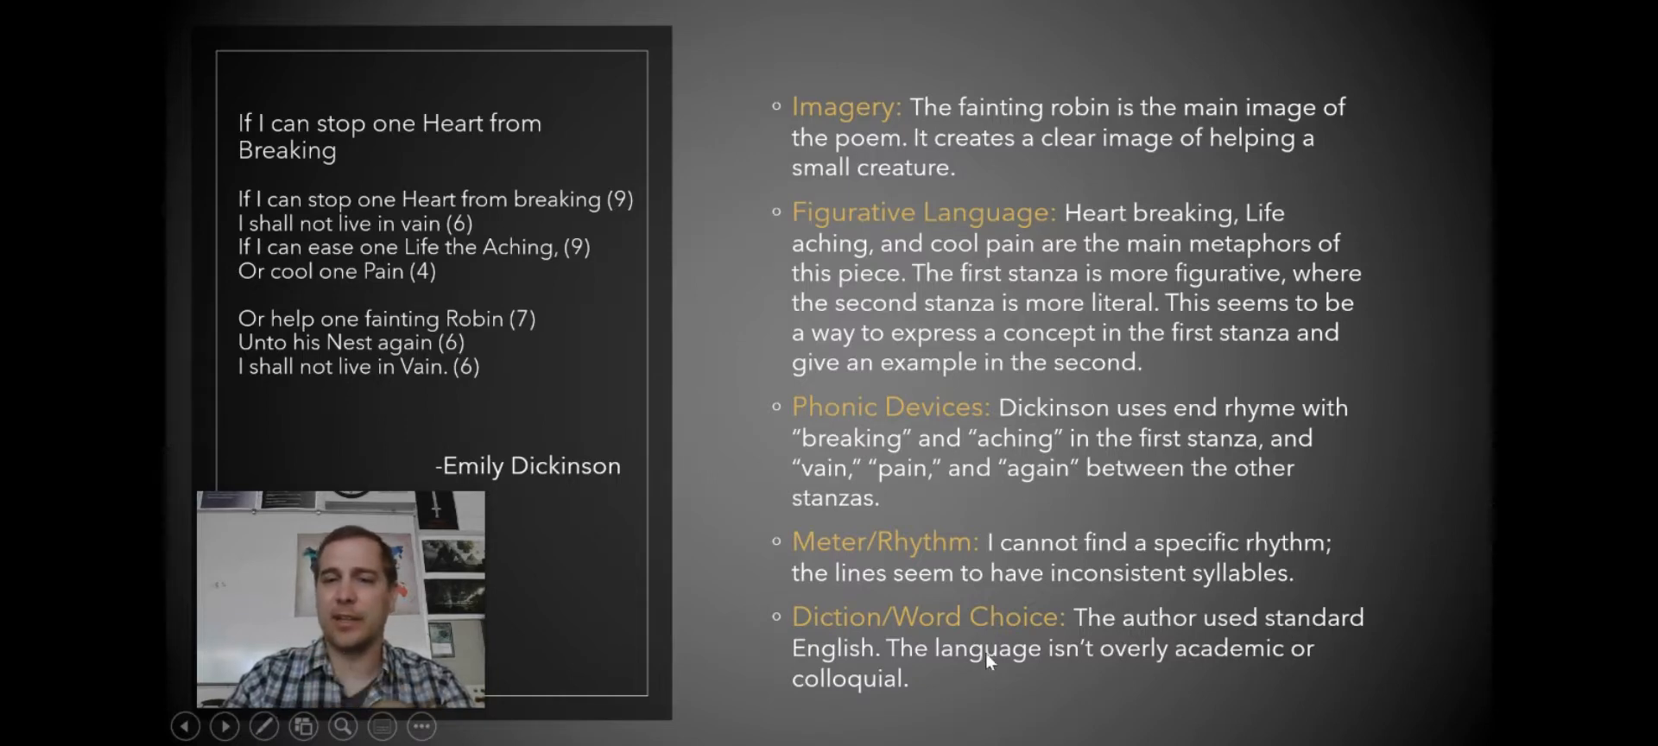
mouse_move(1004, 698)
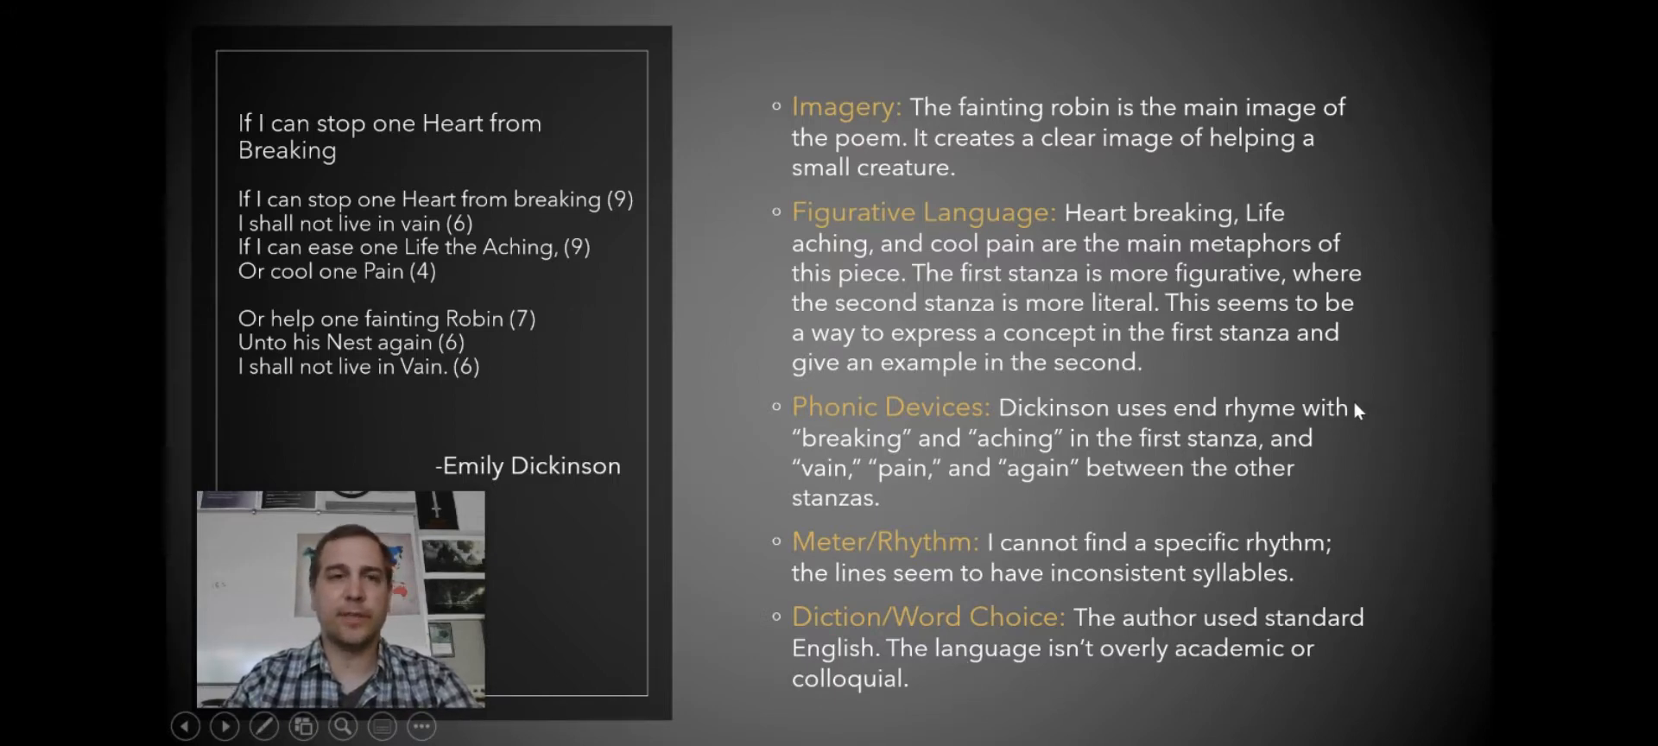
Click through the slideshow twice, reaching the Evaluating a Poem slide.
click(225, 727)
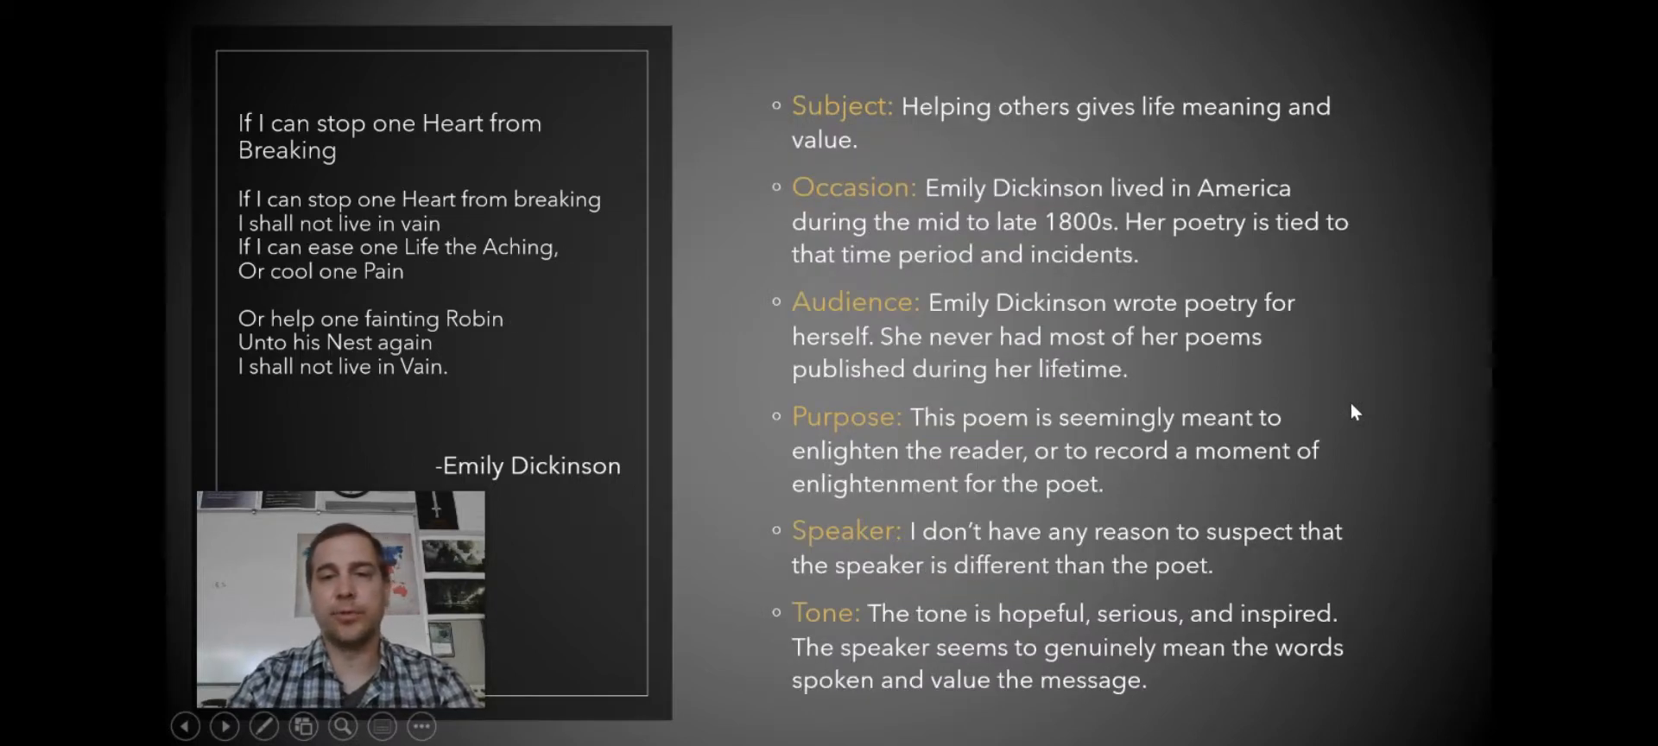
click(223, 726)
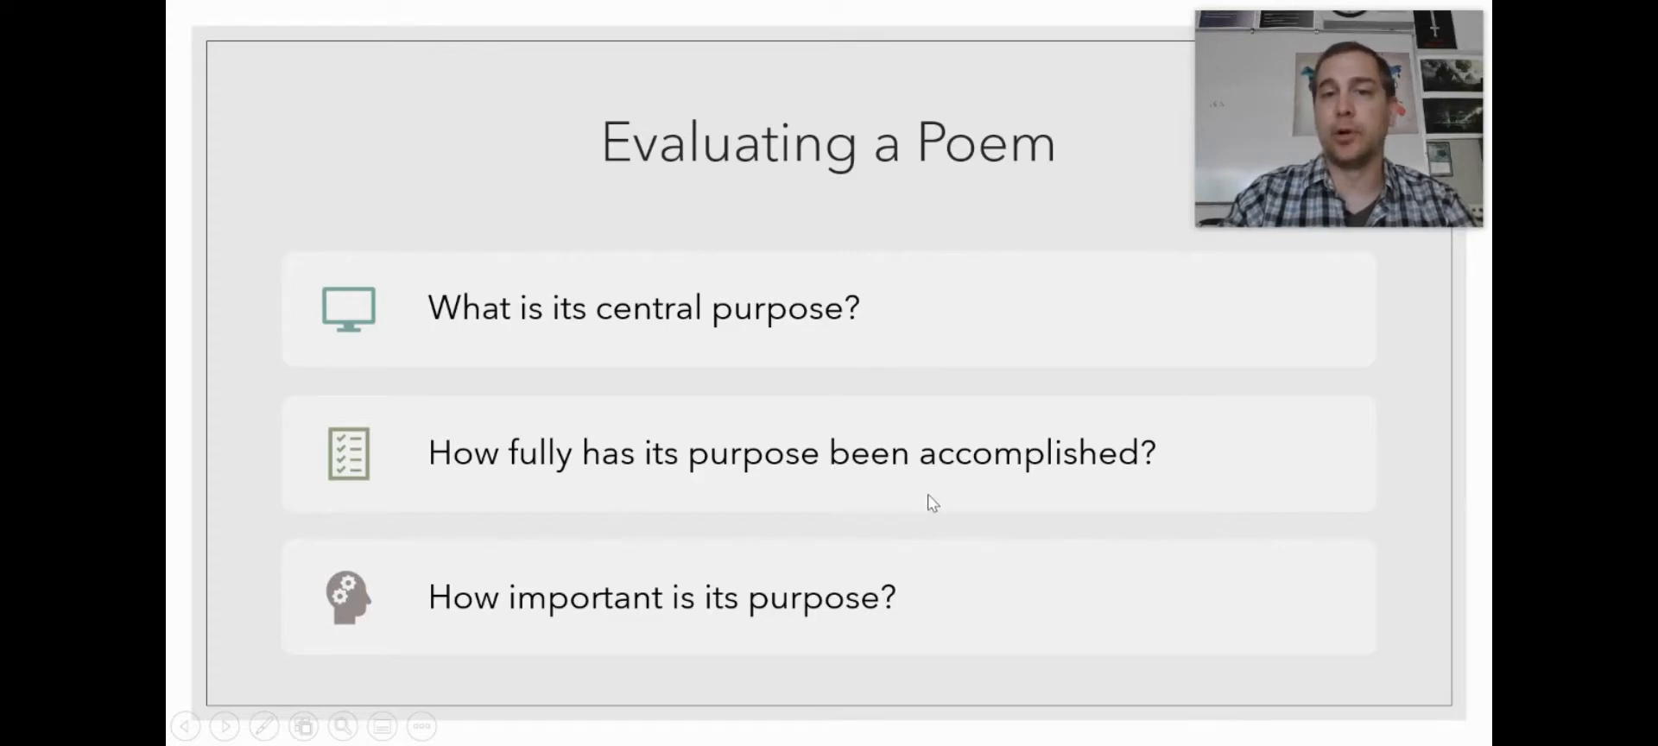
mouse_move(946, 500)
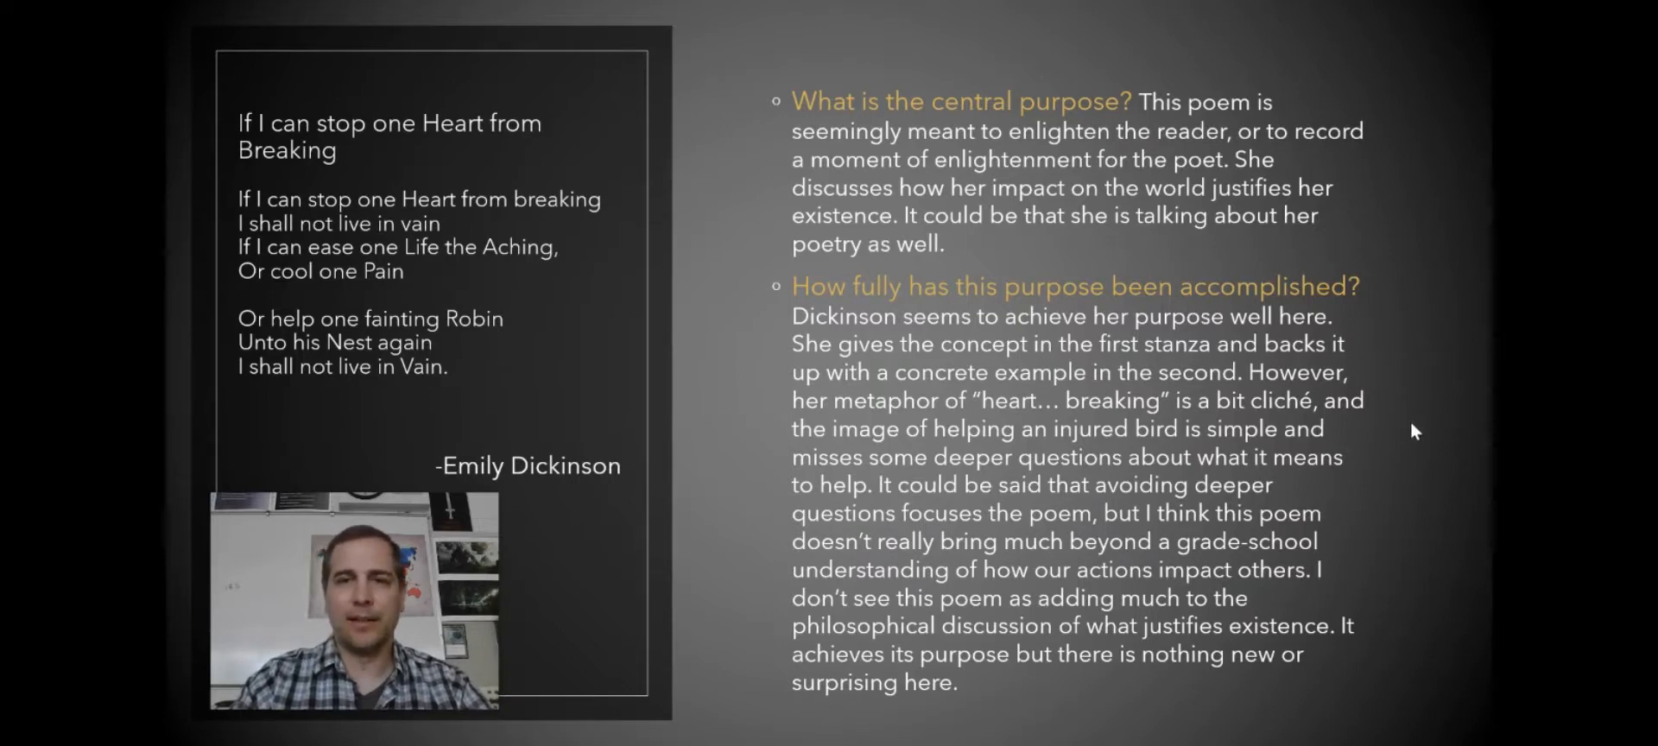
Advance to the Dickinson slide judging the poem's purpose important but unoriginal.
click(223, 726)
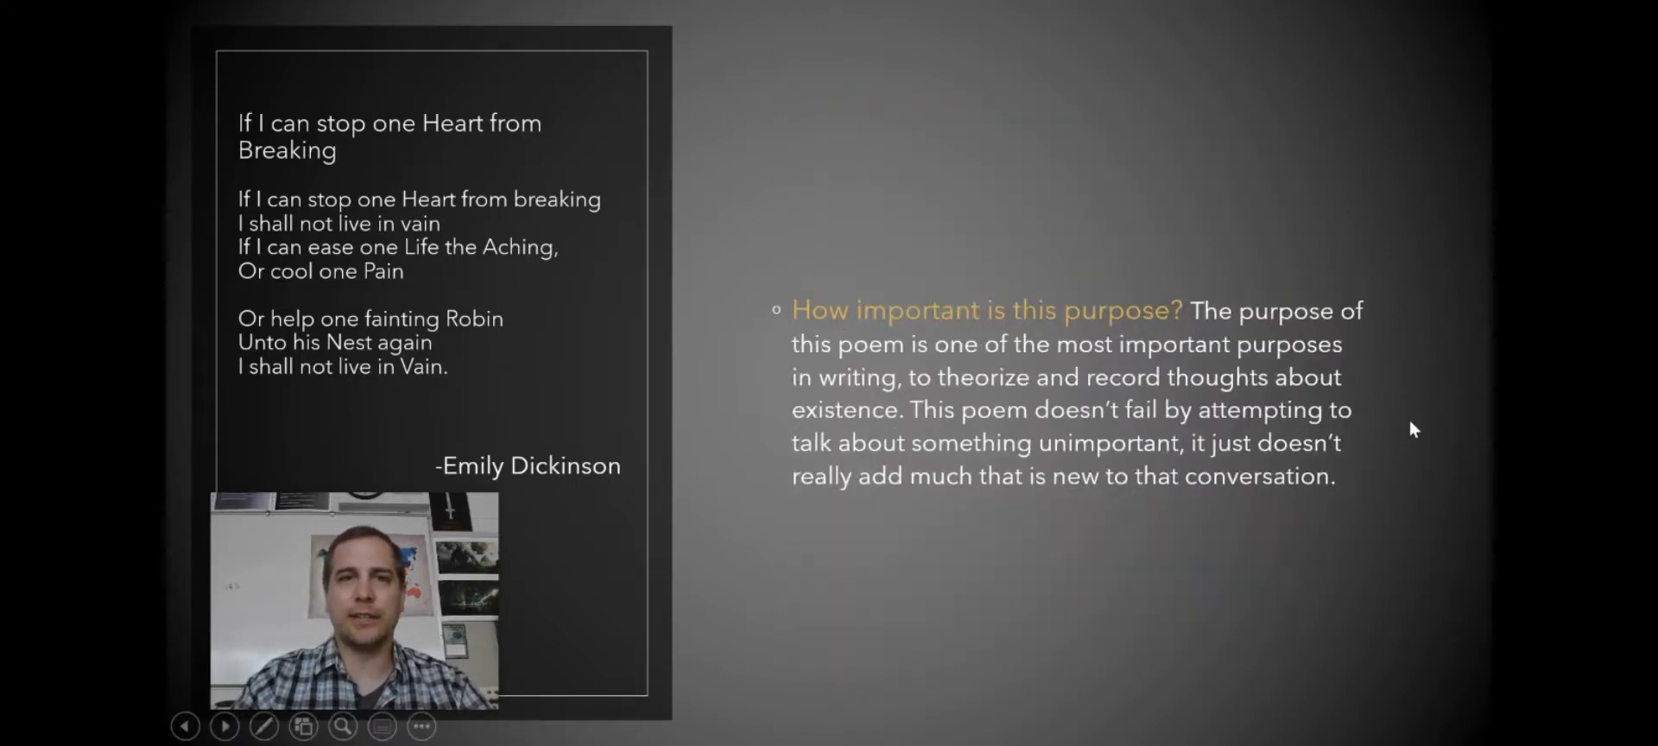
mouse_move(1430, 382)
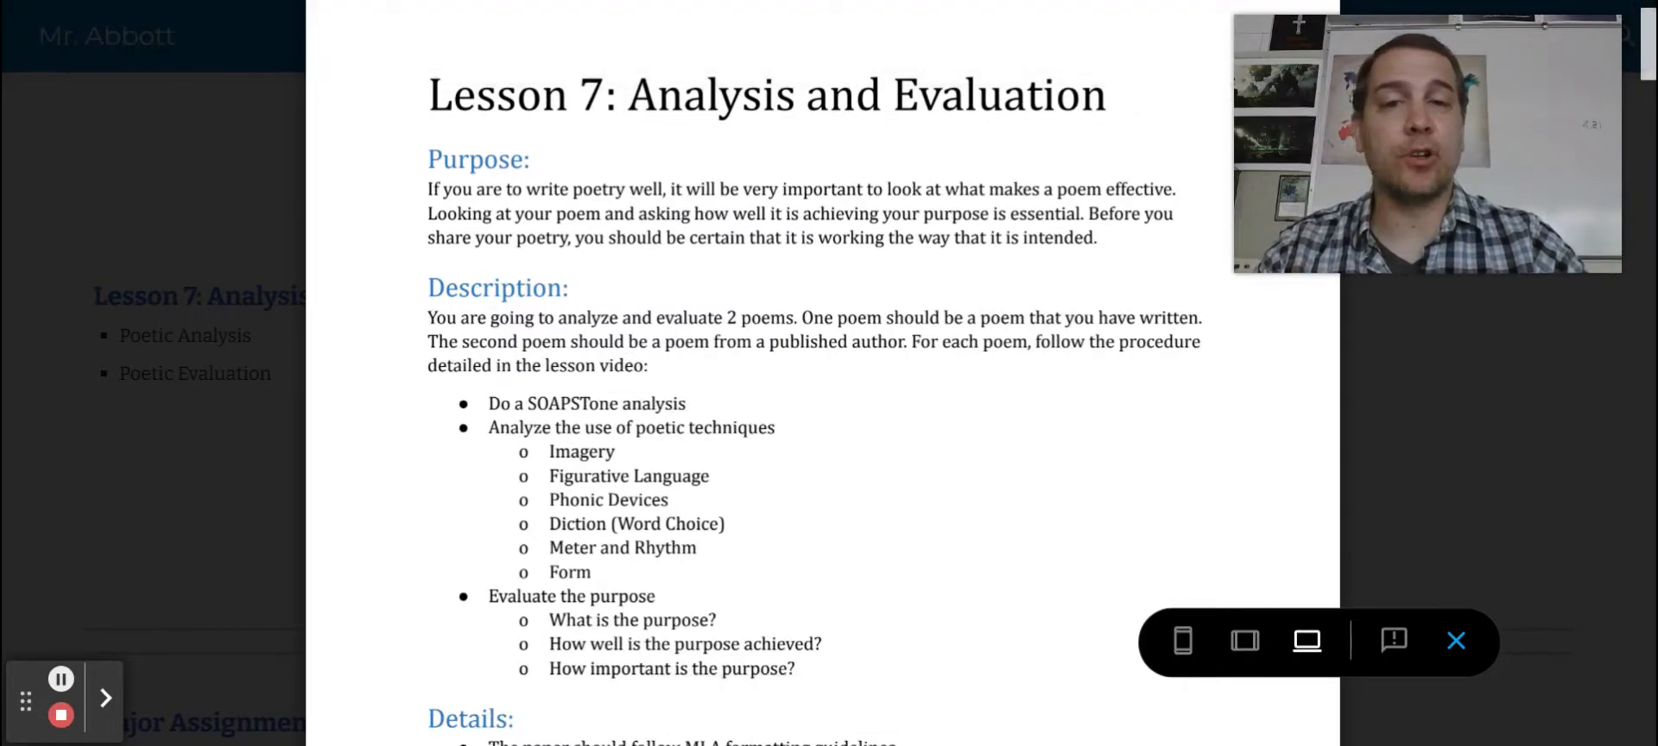
Scroll the Lesson 7 document down to the blank SOAPSTone chart in Details.
scroll(down, 3)
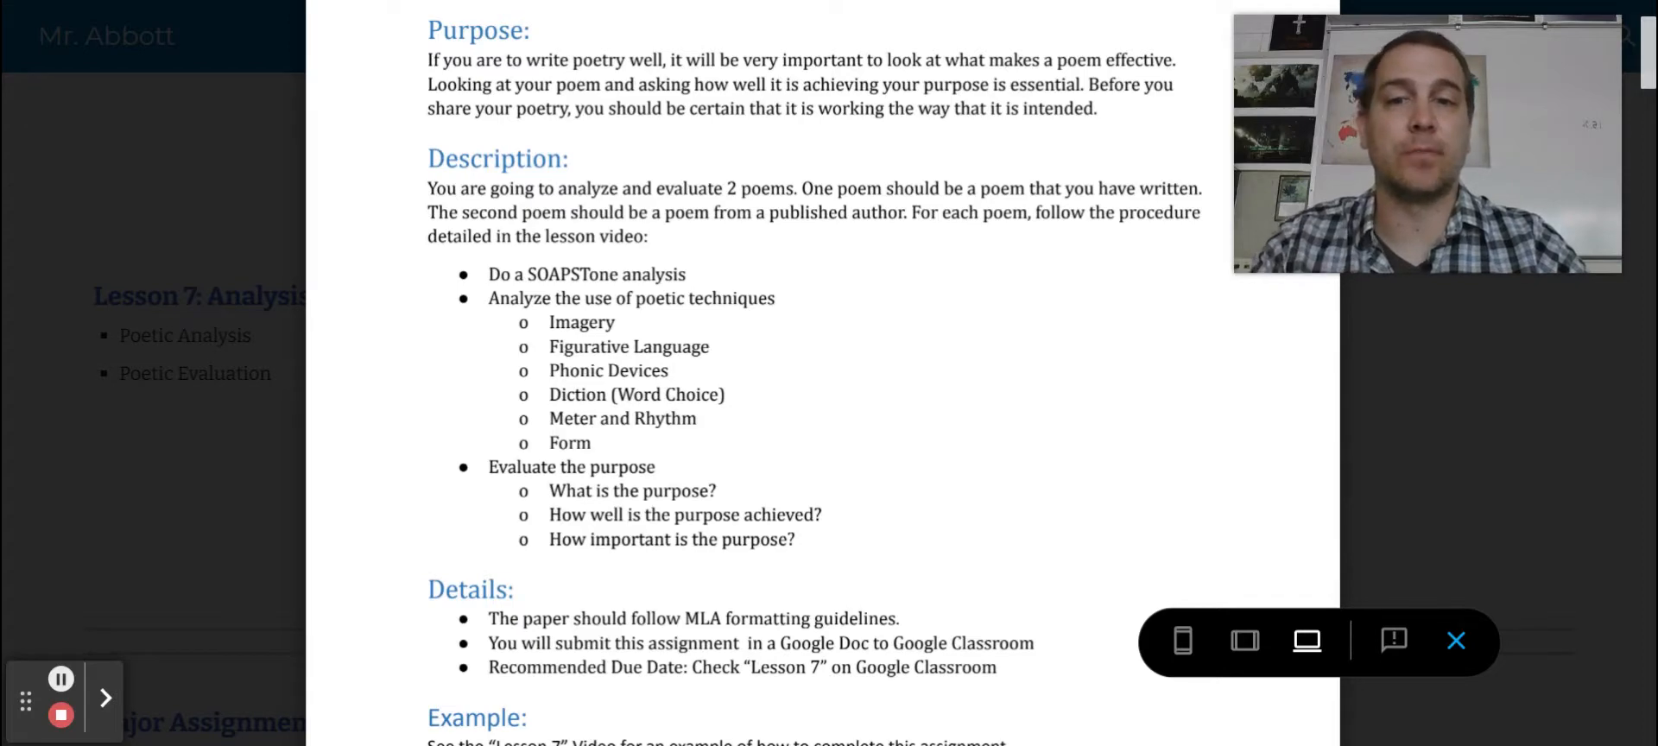
scroll(down, 3)
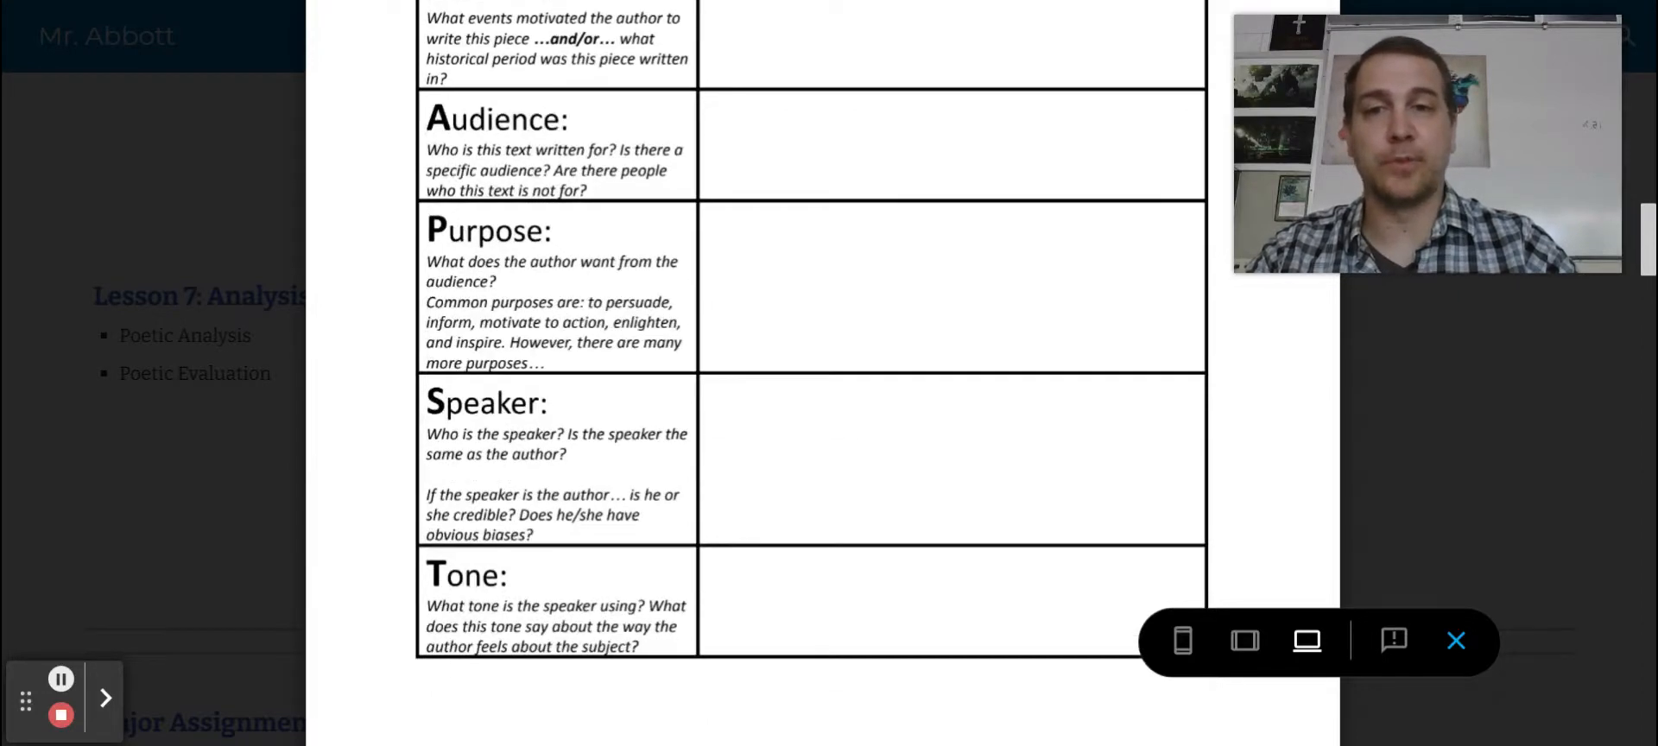
scroll(down, 3)
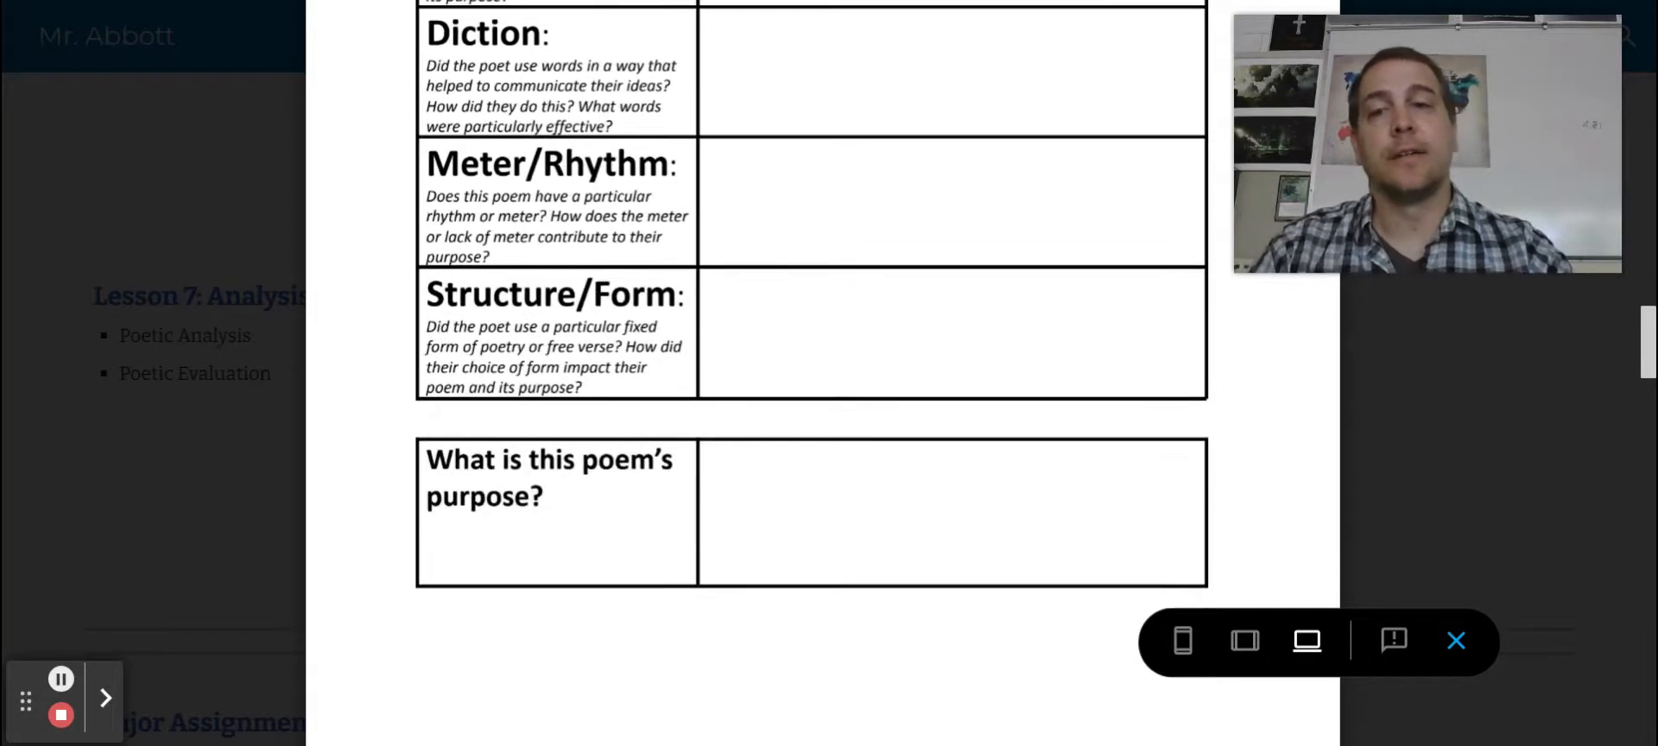
scroll(down, 3)
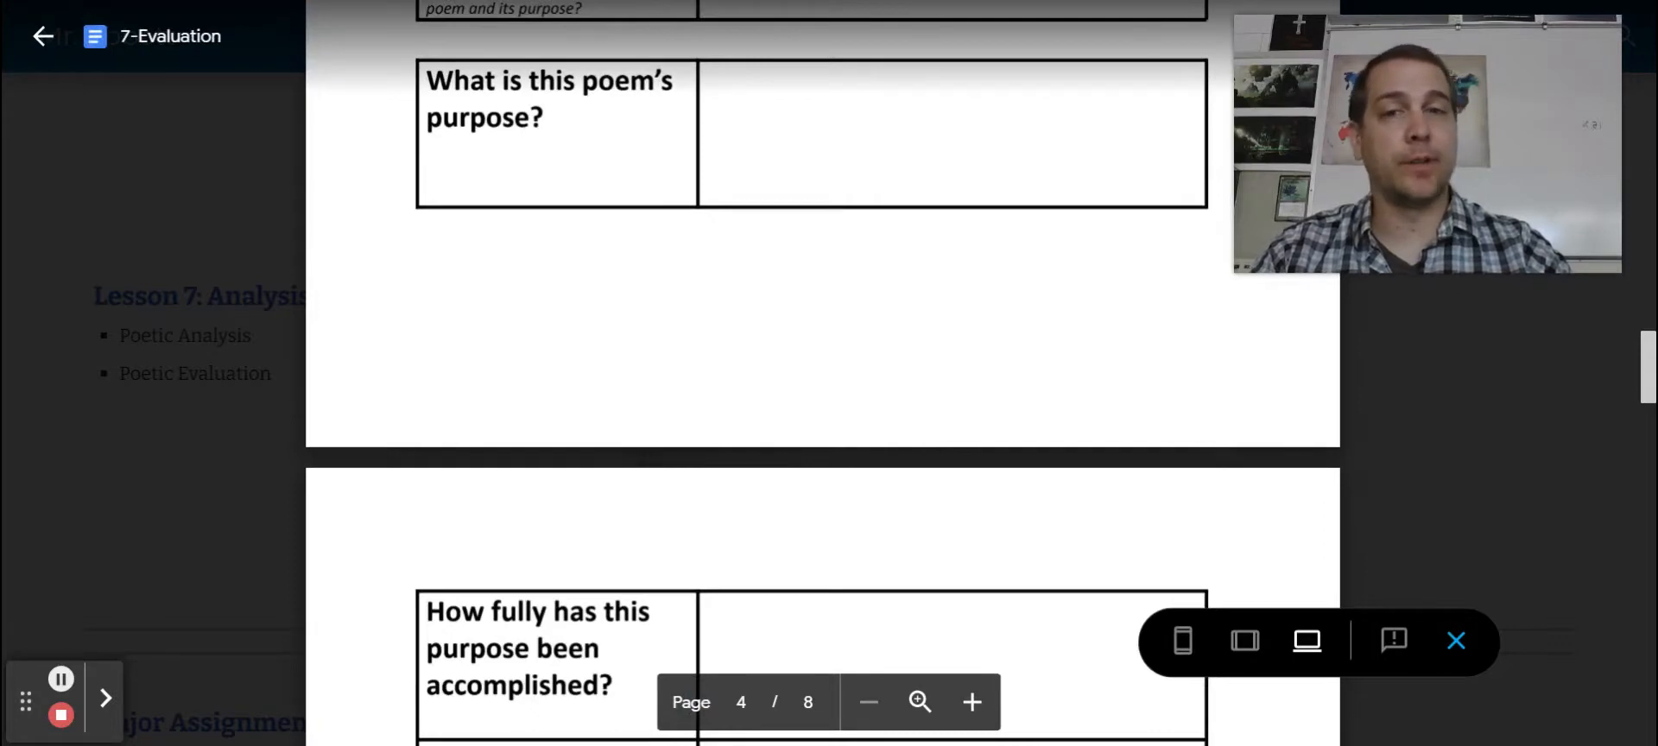
scroll(down, 3)
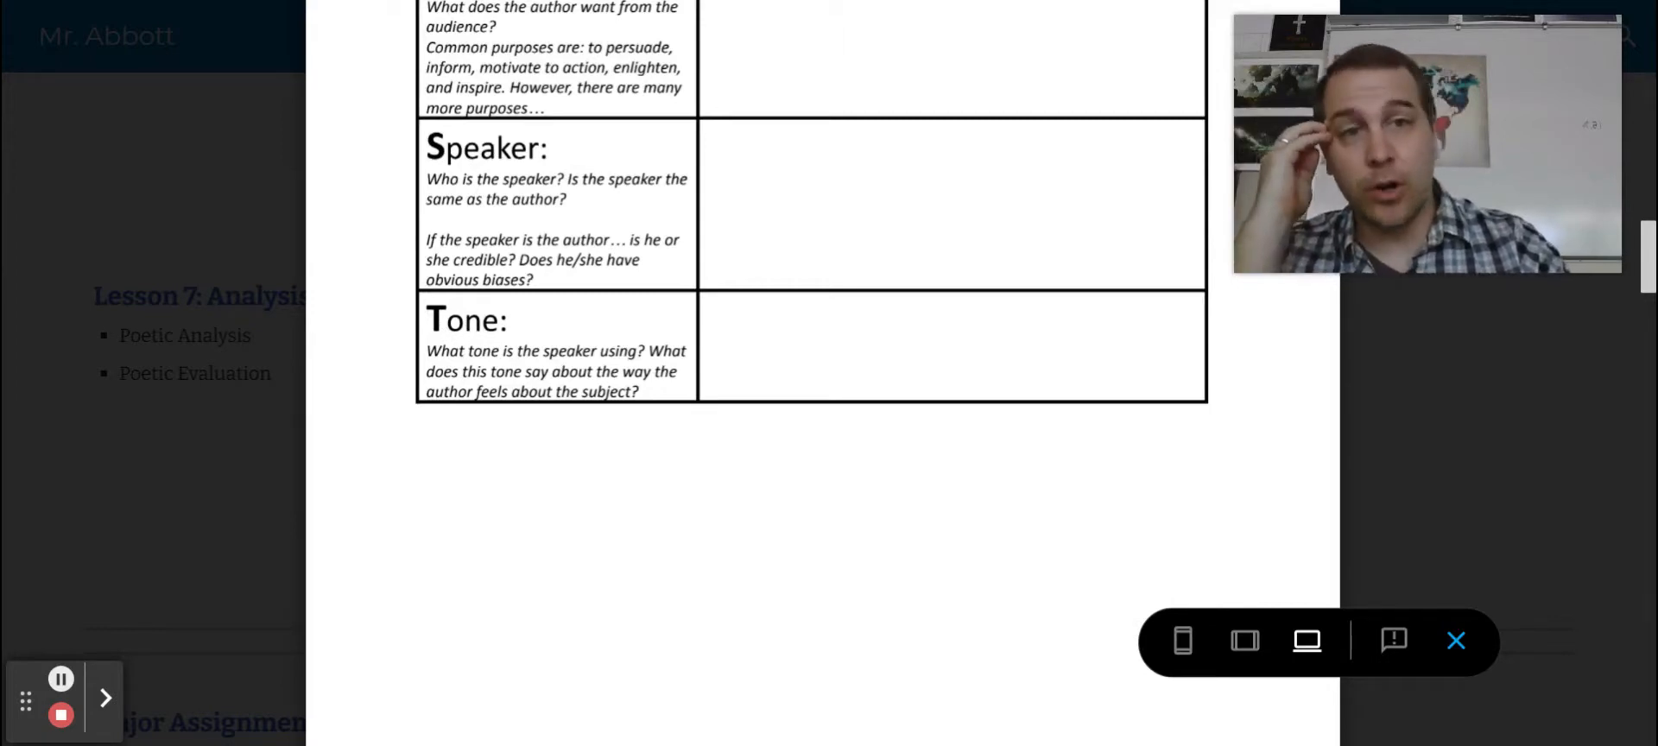
scroll(down, 3)
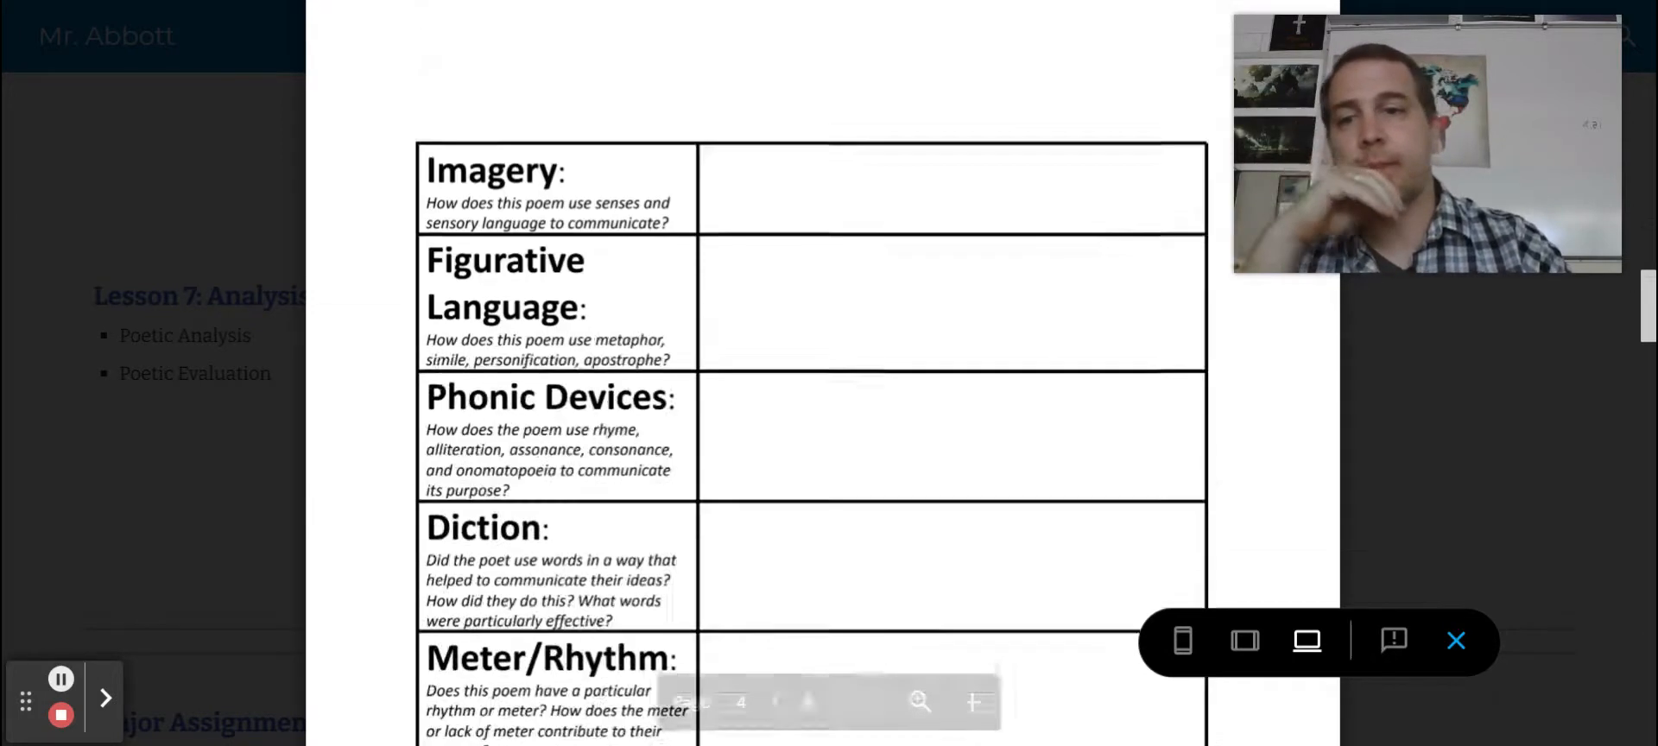